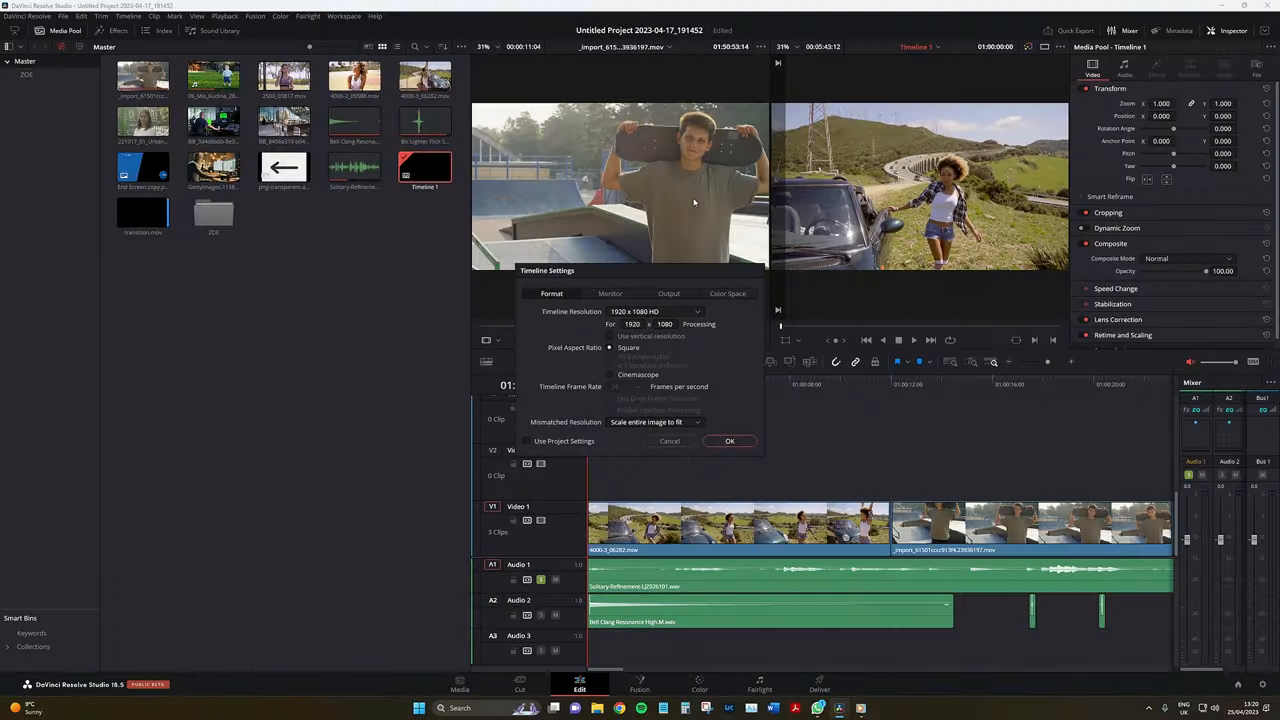
# Step: Confirm the vertical 1080x1920 timeline resolution in Timeline Settings
pyautogui.click(730, 442)
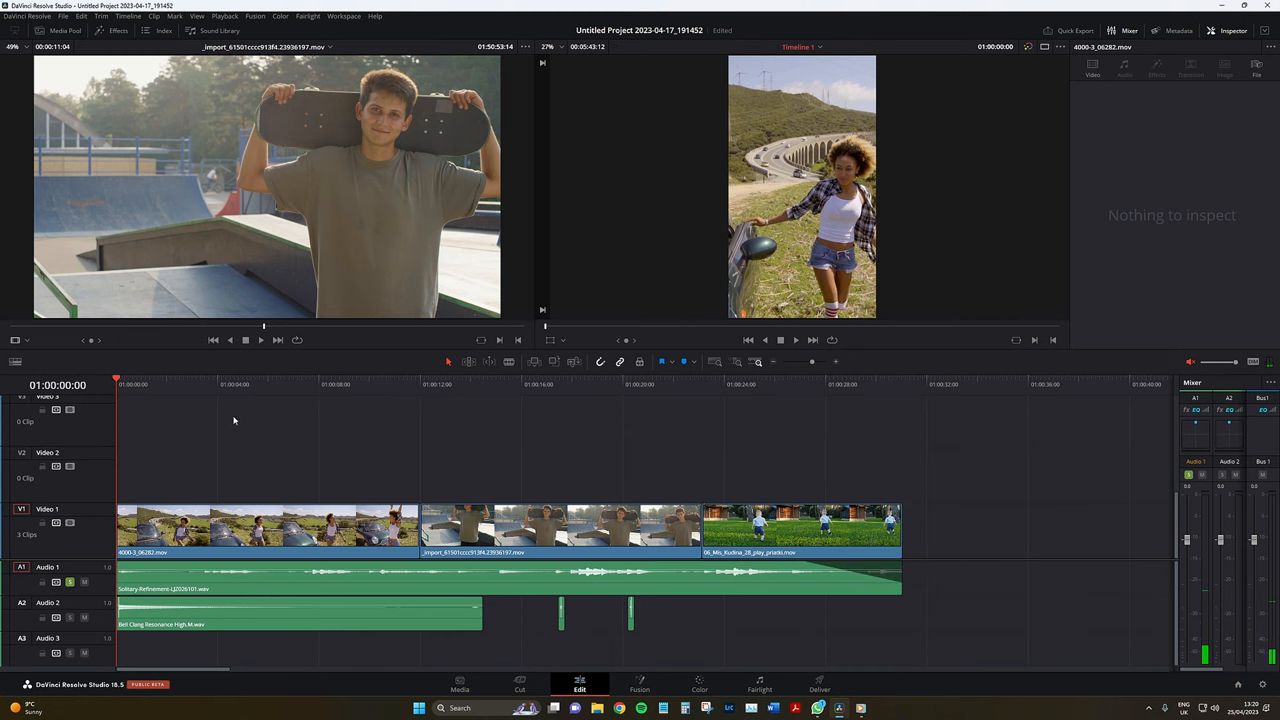
# Step: Start the TikTok sign-in from Preferences > Internet Accounts
pyautogui.click(28, 16)
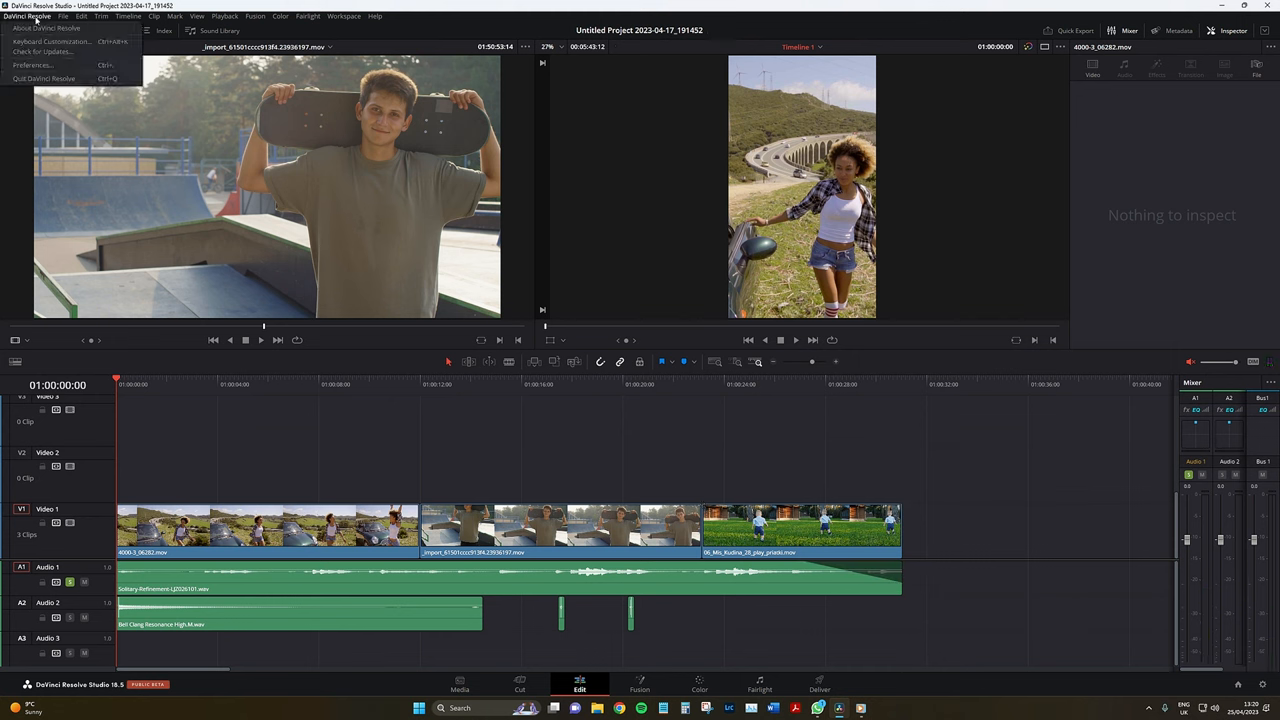
pyautogui.click(32, 64)
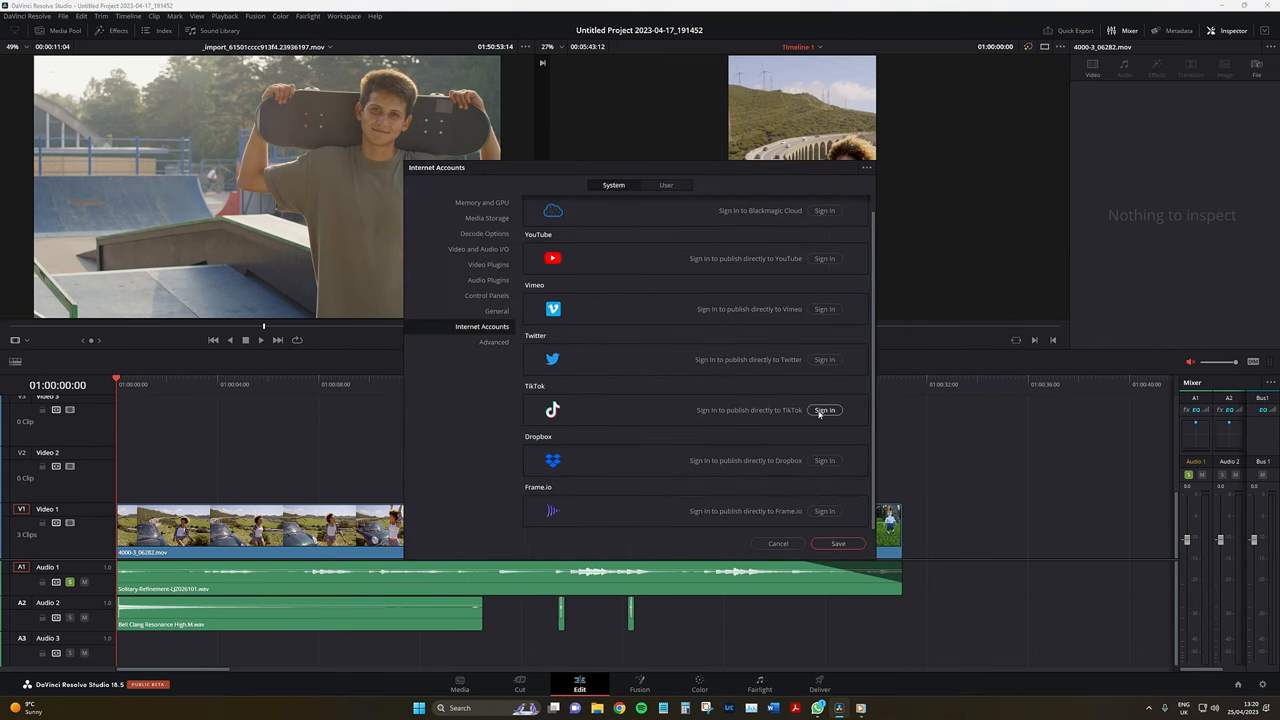
pyautogui.click(824, 410)
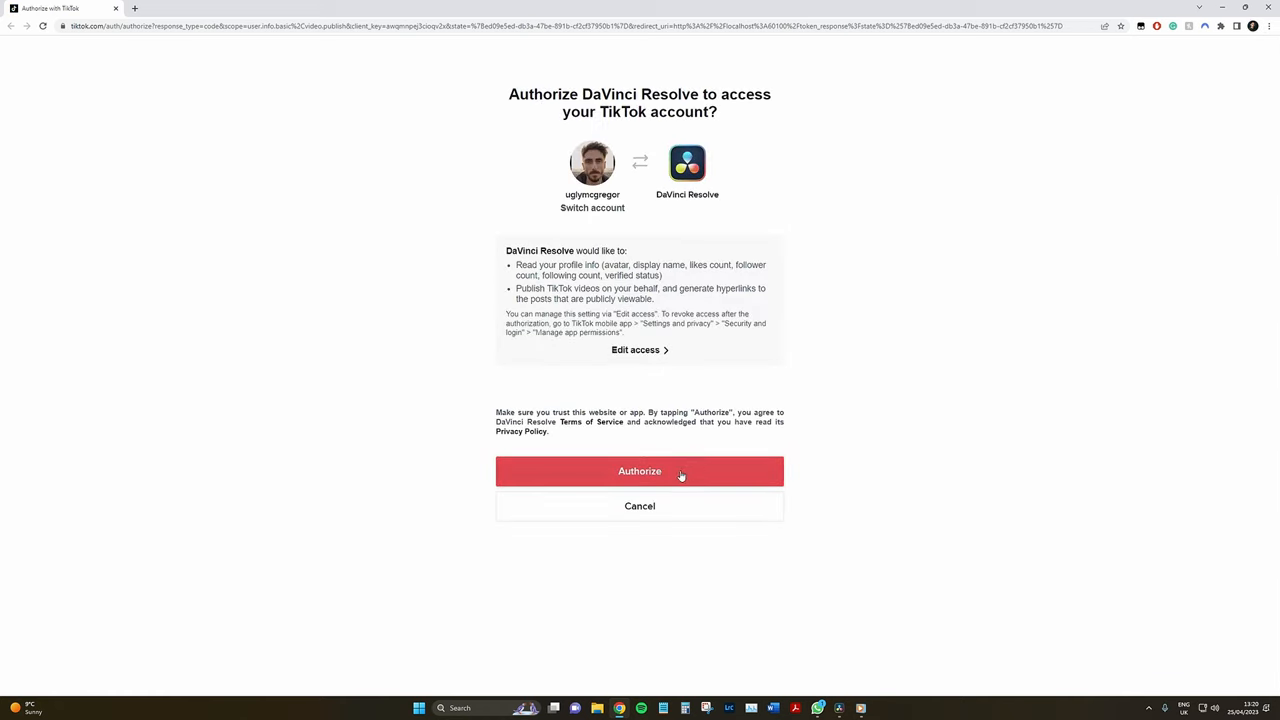
# Step: Authorize DaVinci Resolve on the TikTok account in the browser
pyautogui.click(640, 472)
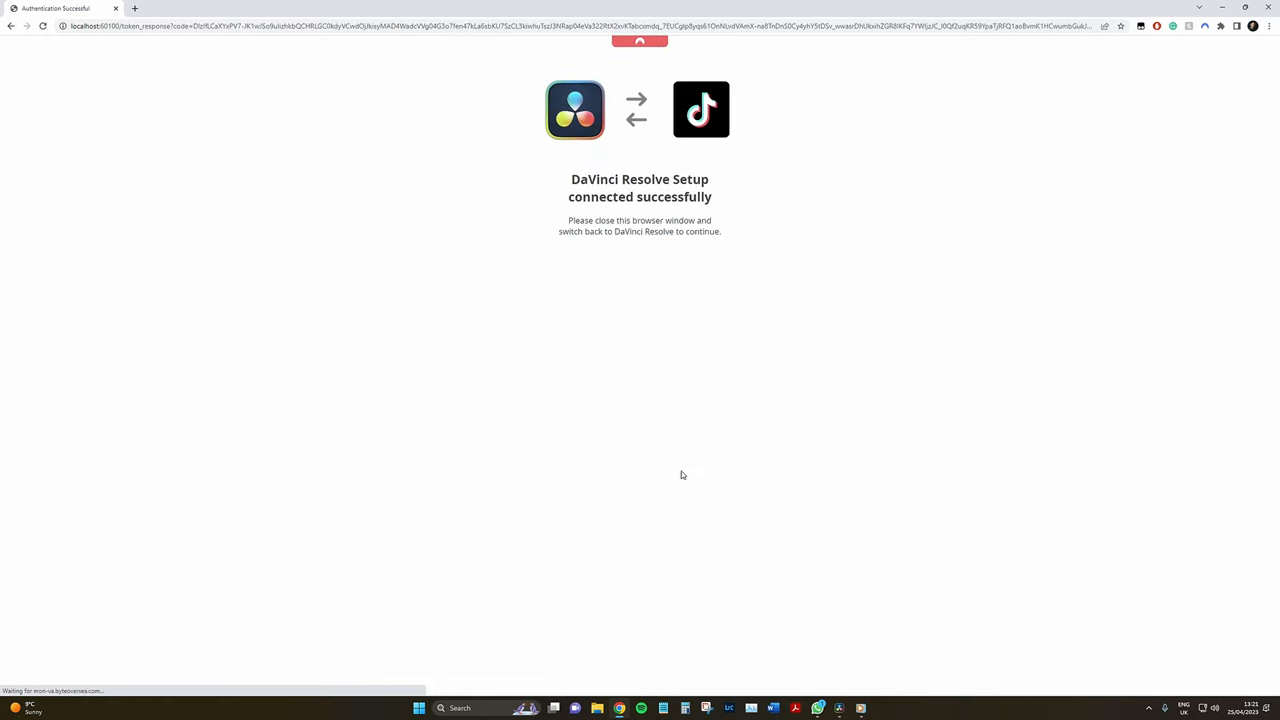
pyautogui.moveTo(838, 708)
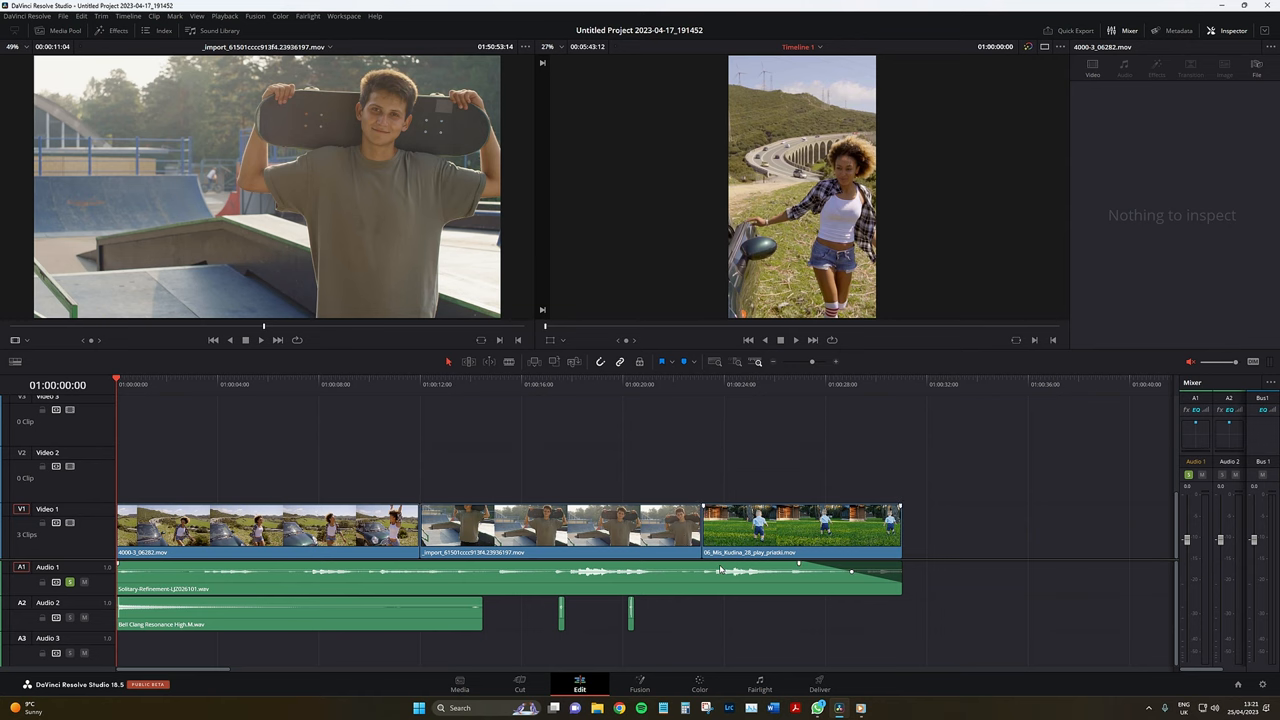
# Step: Load the TikTok render preset on the Deliver page, keeping MP4 format and Auto encoder type
pyautogui.click(820, 684)
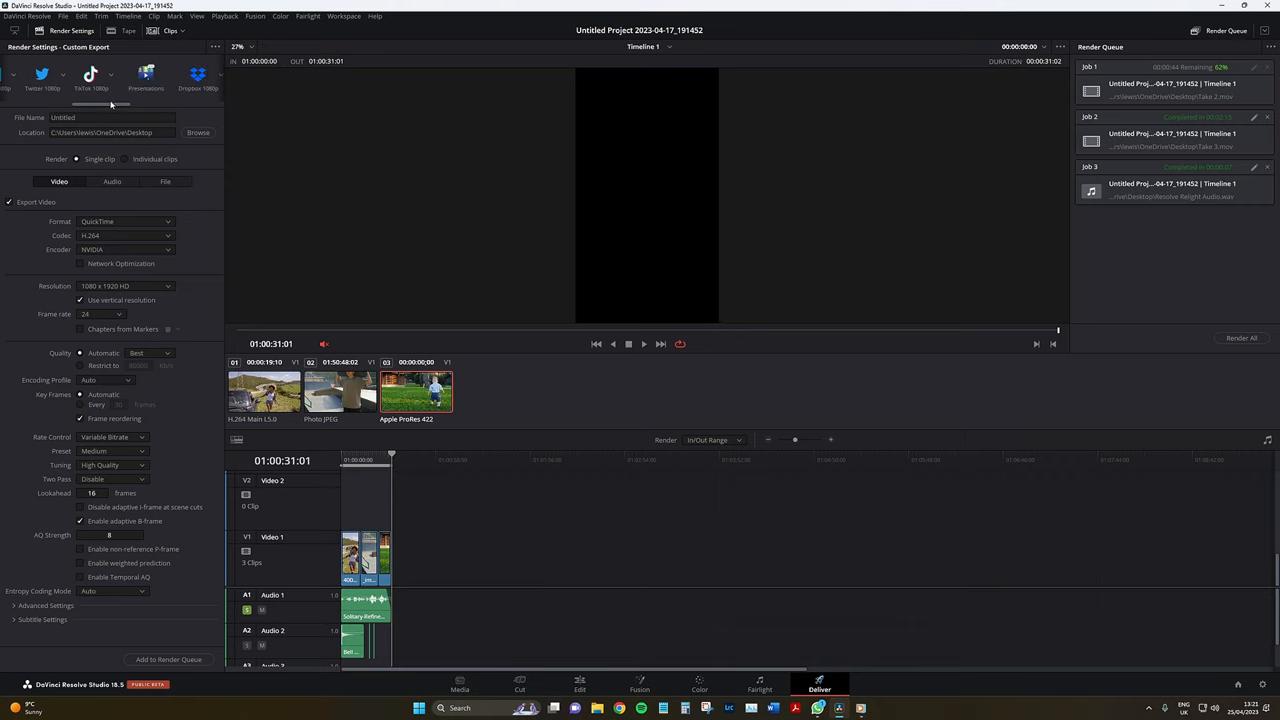
pyautogui.click(90, 78)
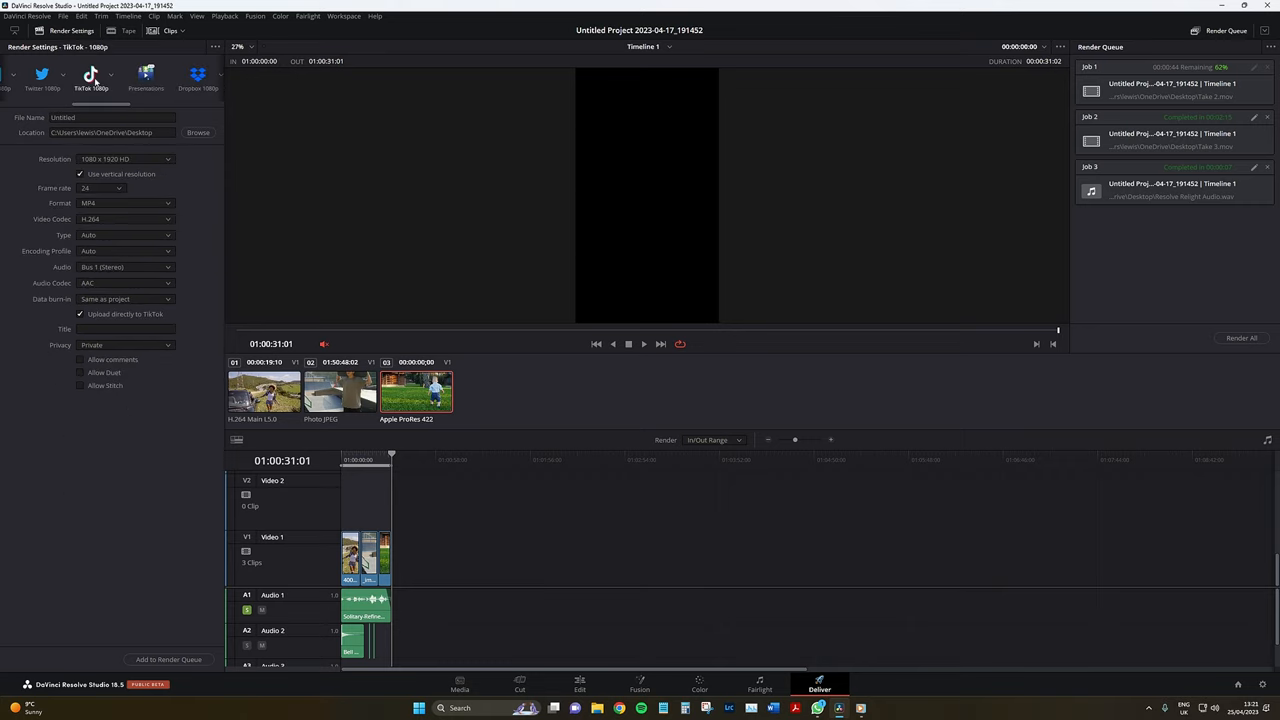
pyautogui.moveTo(128, 198)
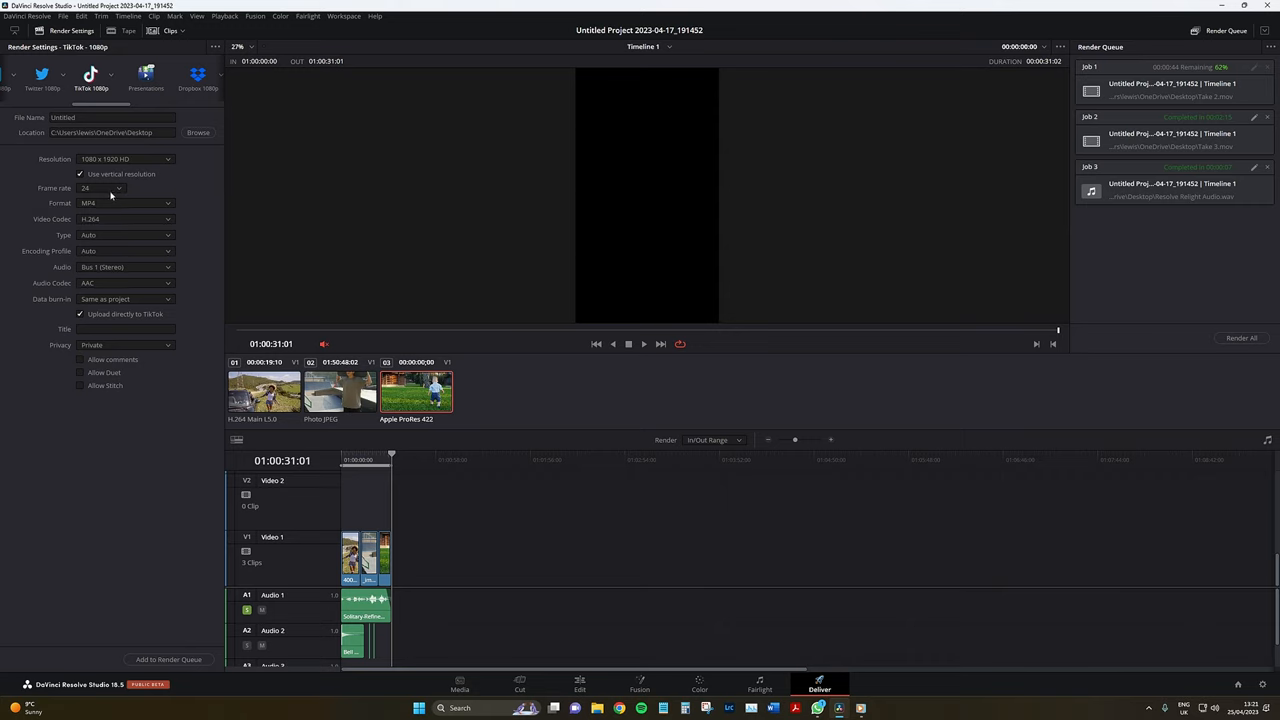
pyautogui.click(124, 204)
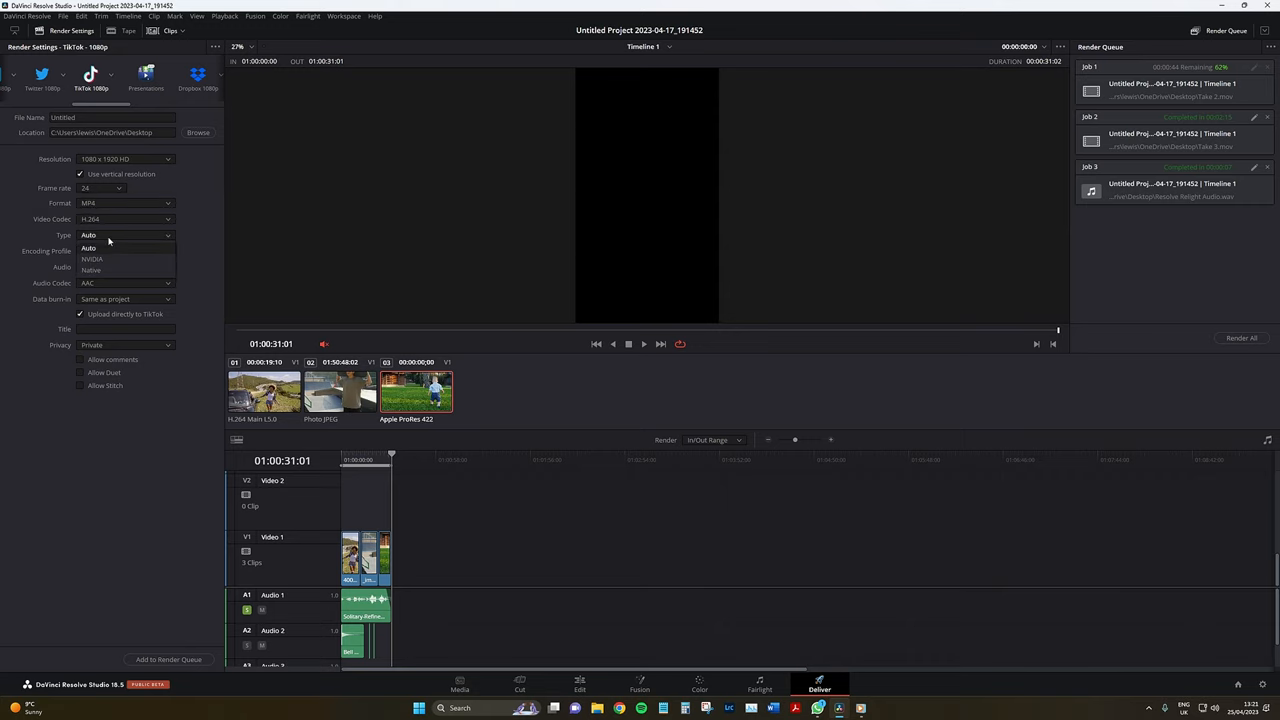
pyautogui.click(88, 248)
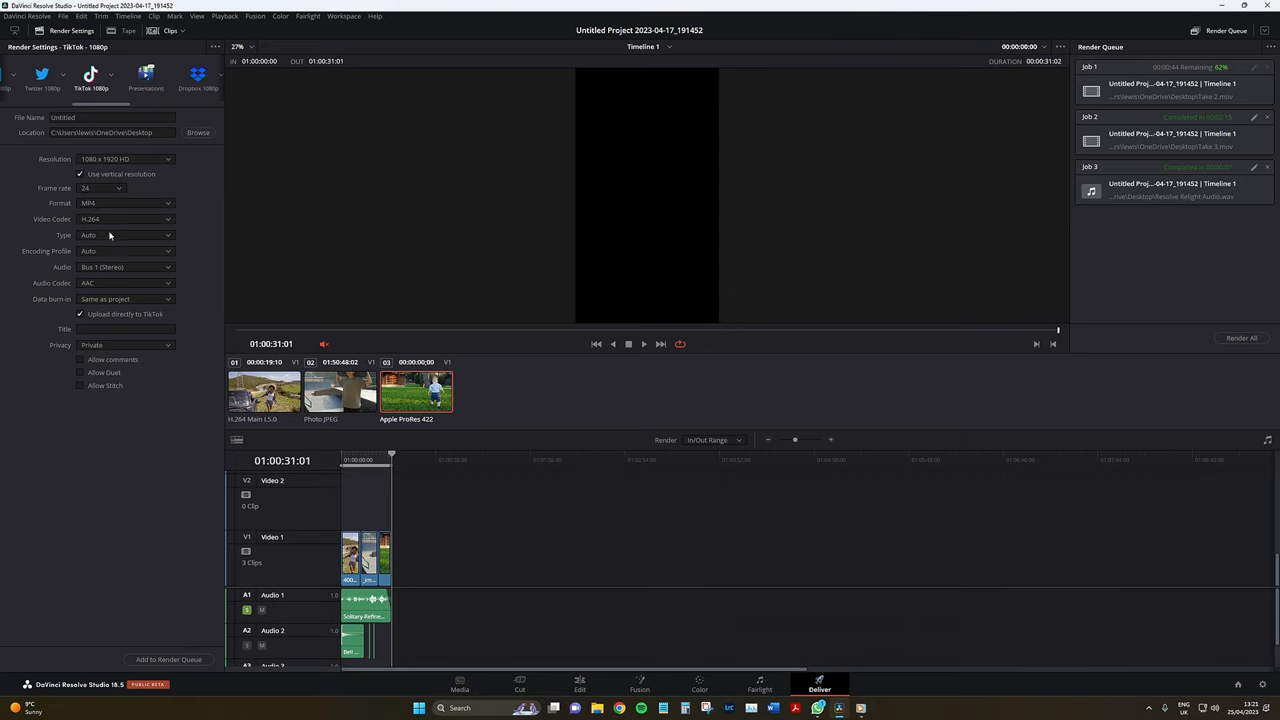
pyautogui.click(364, 458)
pyautogui.write('Videvo')
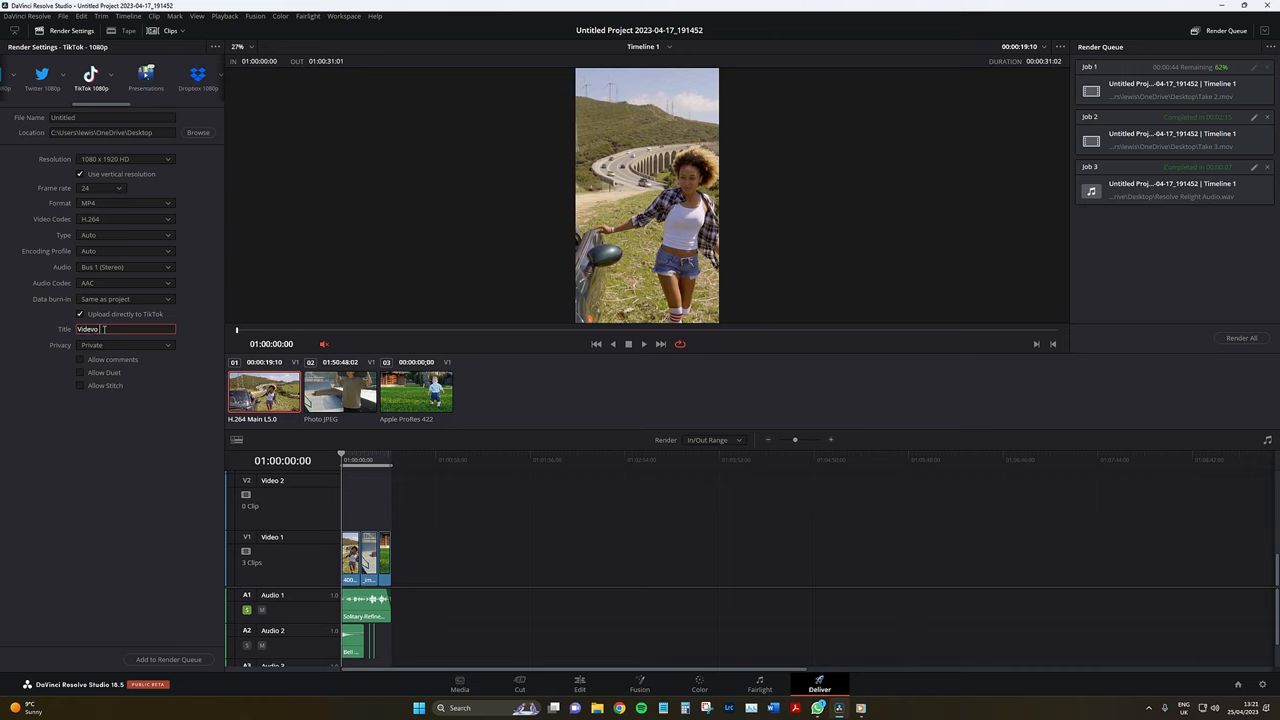
# Step: Give the TikTok post a title, Private privacy, and allow comments, Duet and Stitch
pyautogui.click(124, 344)
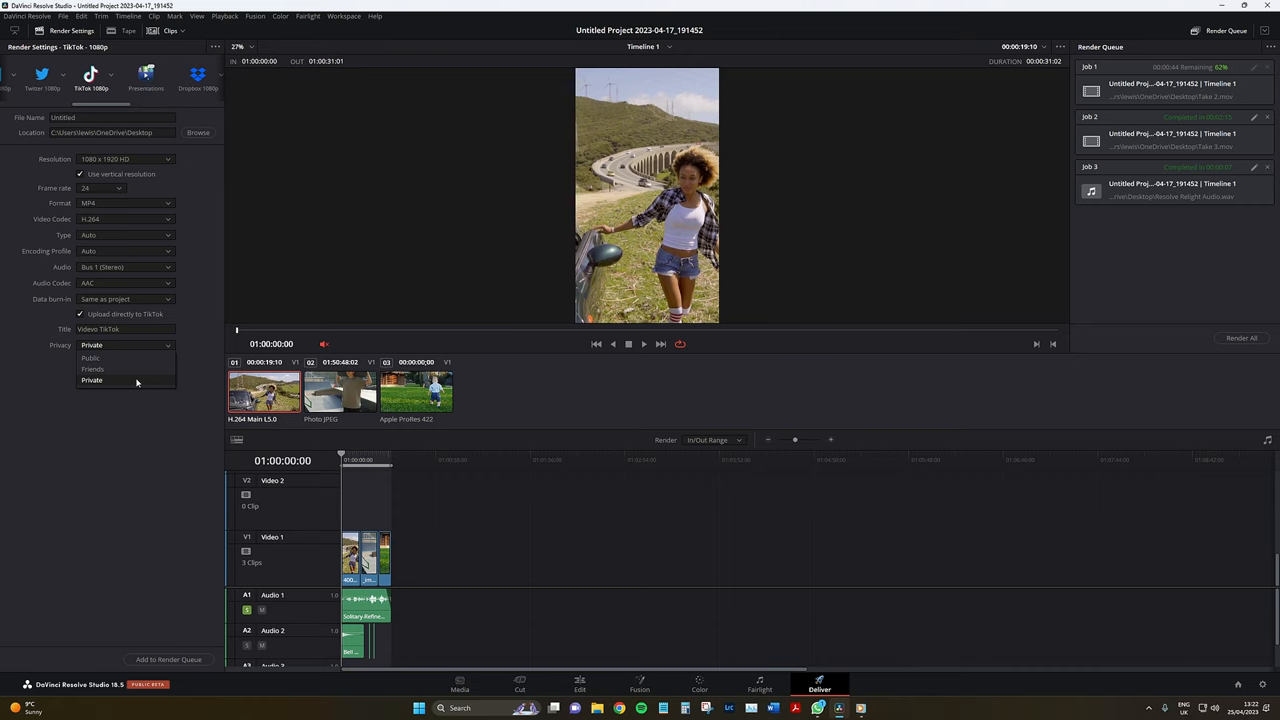
pyautogui.click(92, 380)
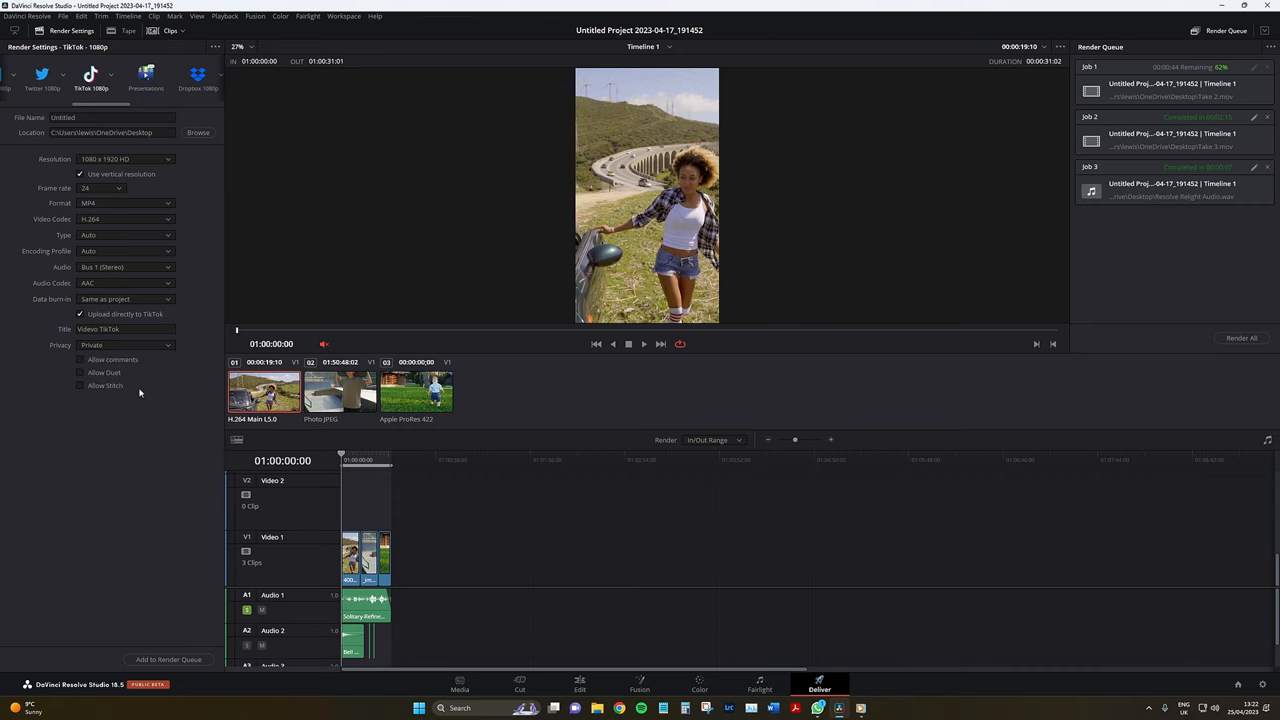
pyautogui.moveTo(112, 378)
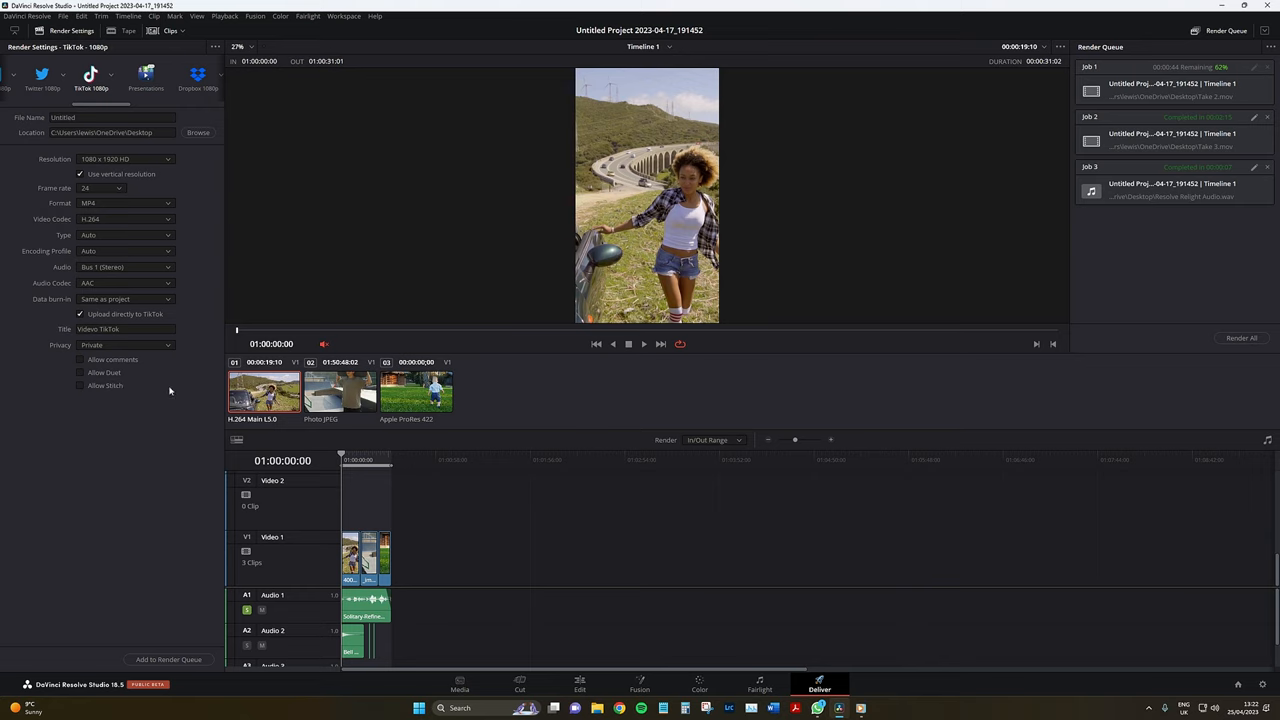
pyautogui.moveTo(128, 390)
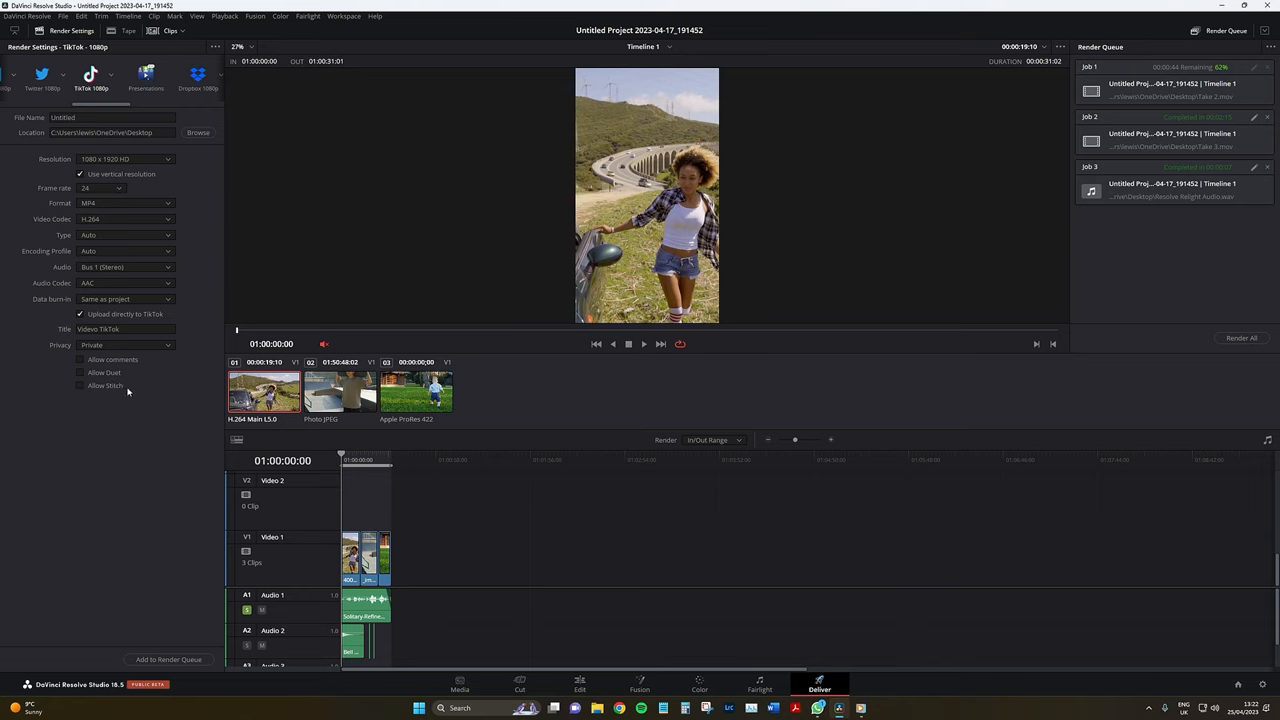
pyautogui.moveTo(116, 388)
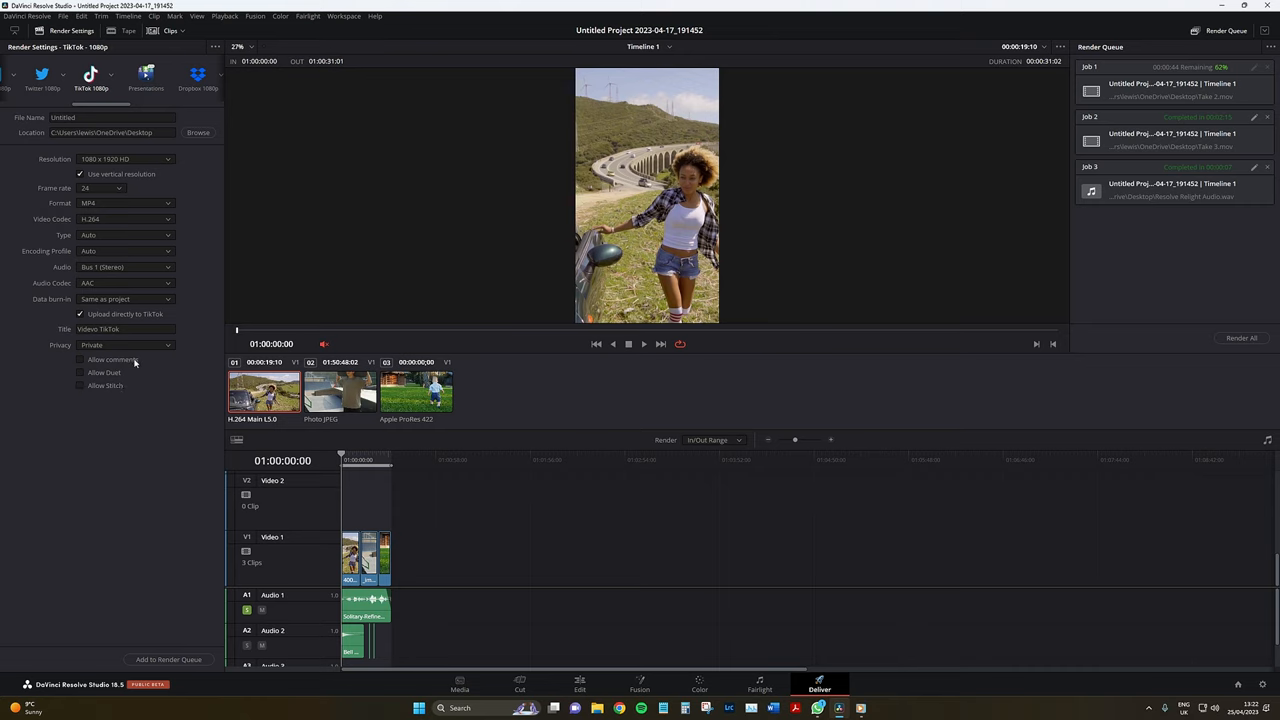
pyautogui.click(80, 360)
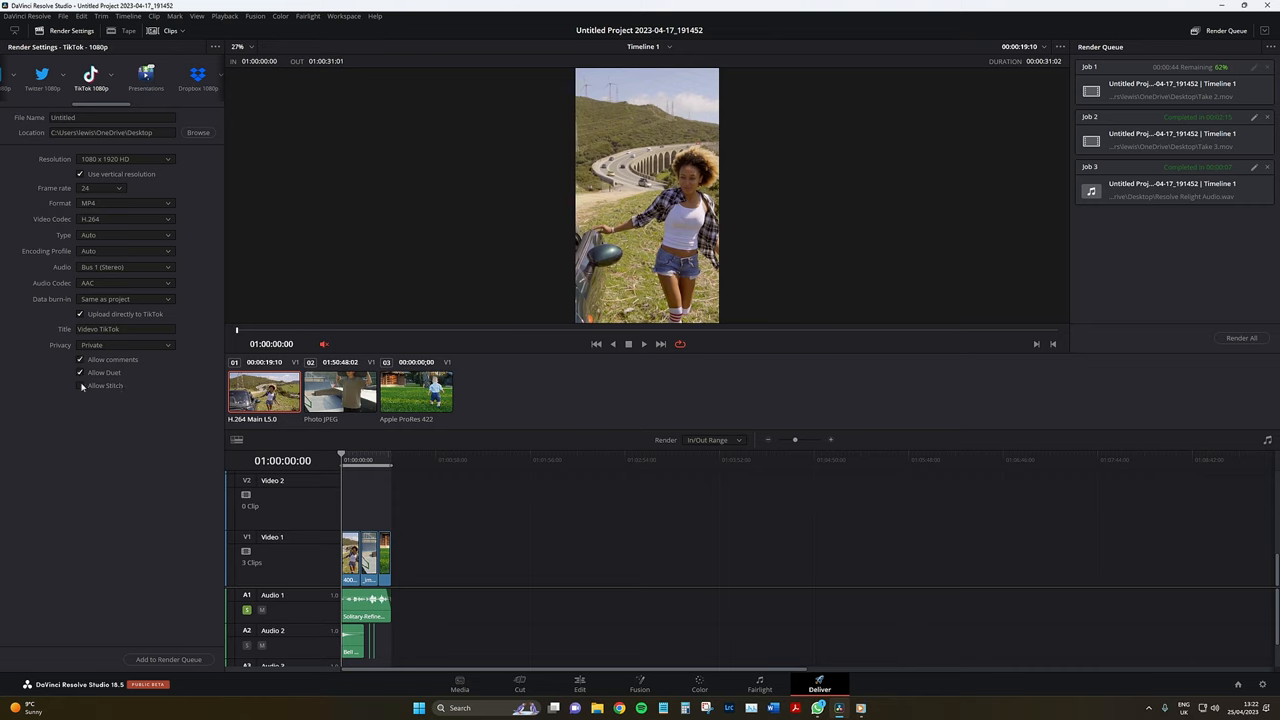
pyautogui.click(80, 388)
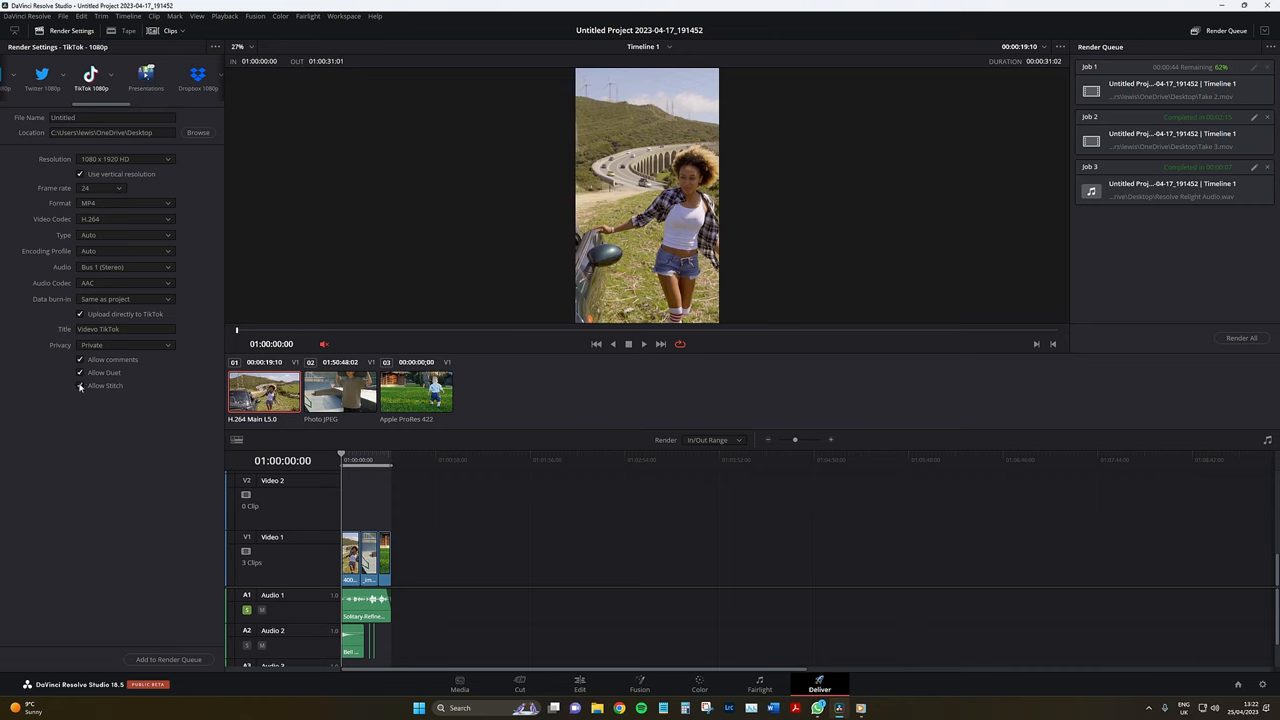
pyautogui.click(80, 384)
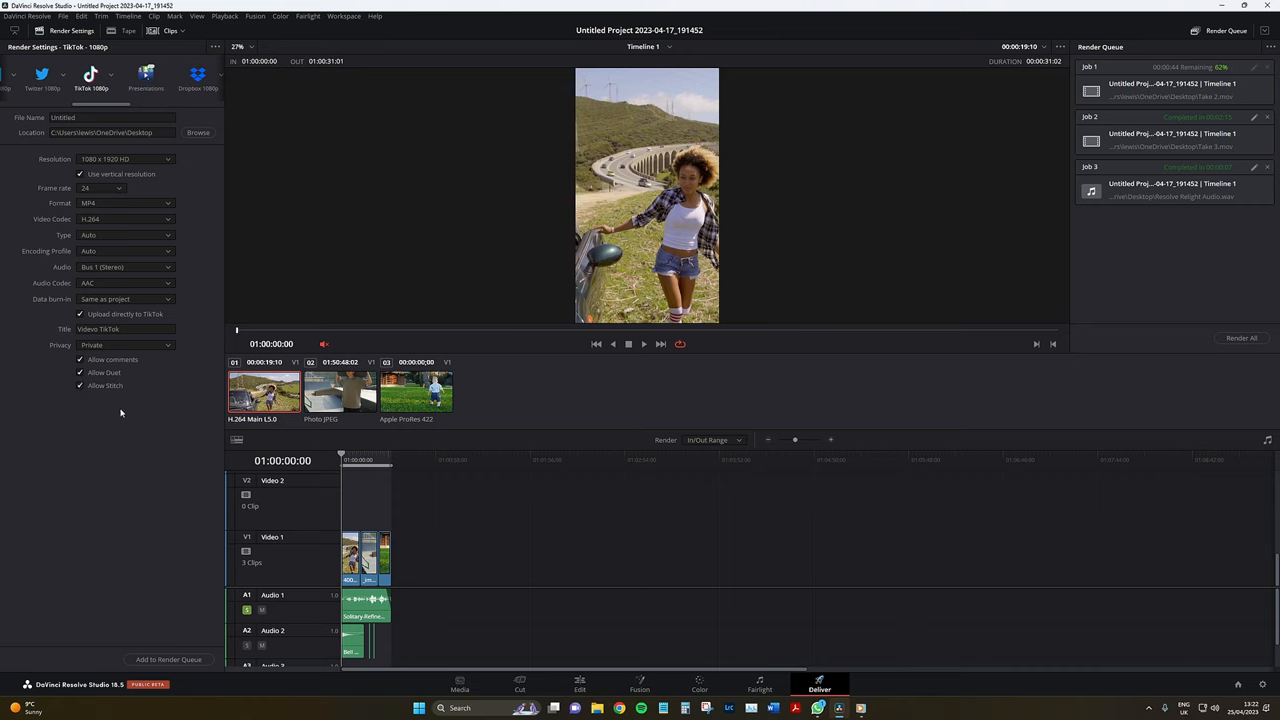
# Step: Add the TikTok job to the render queue, replacing the existing output file
pyautogui.click(80, 314)
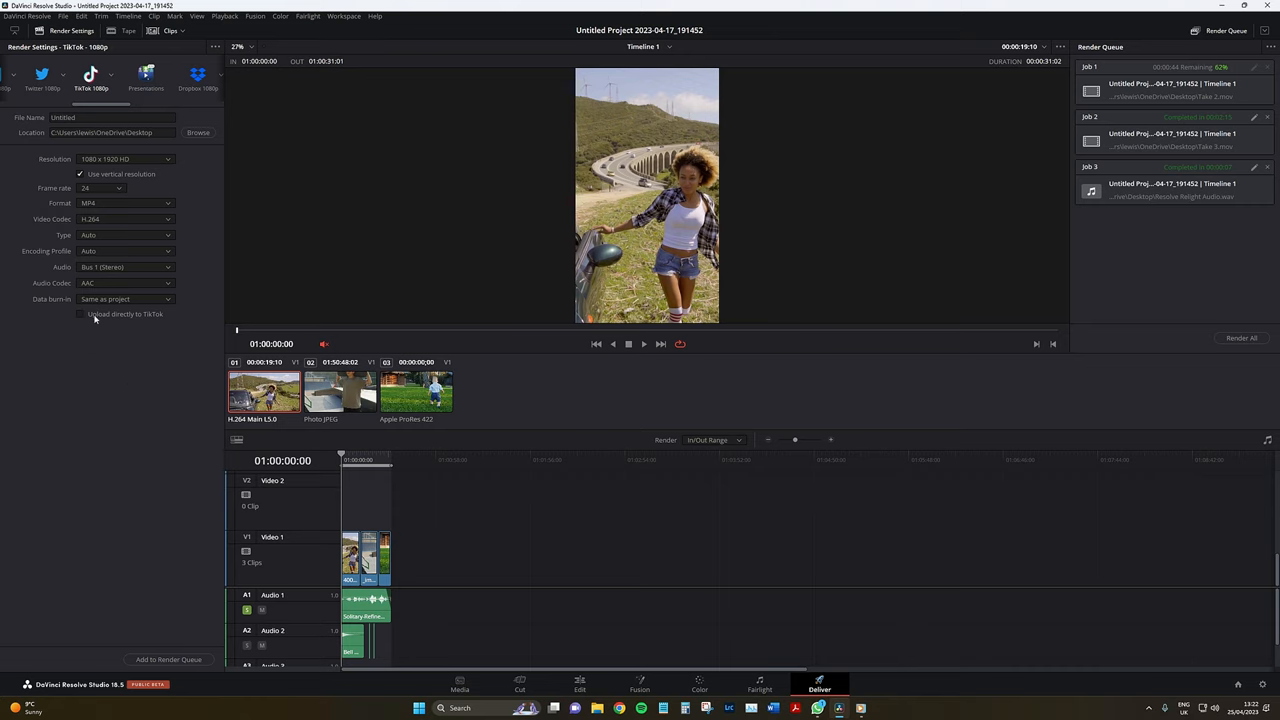
pyautogui.click(80, 312)
pyautogui.write('Videvo TikTok')
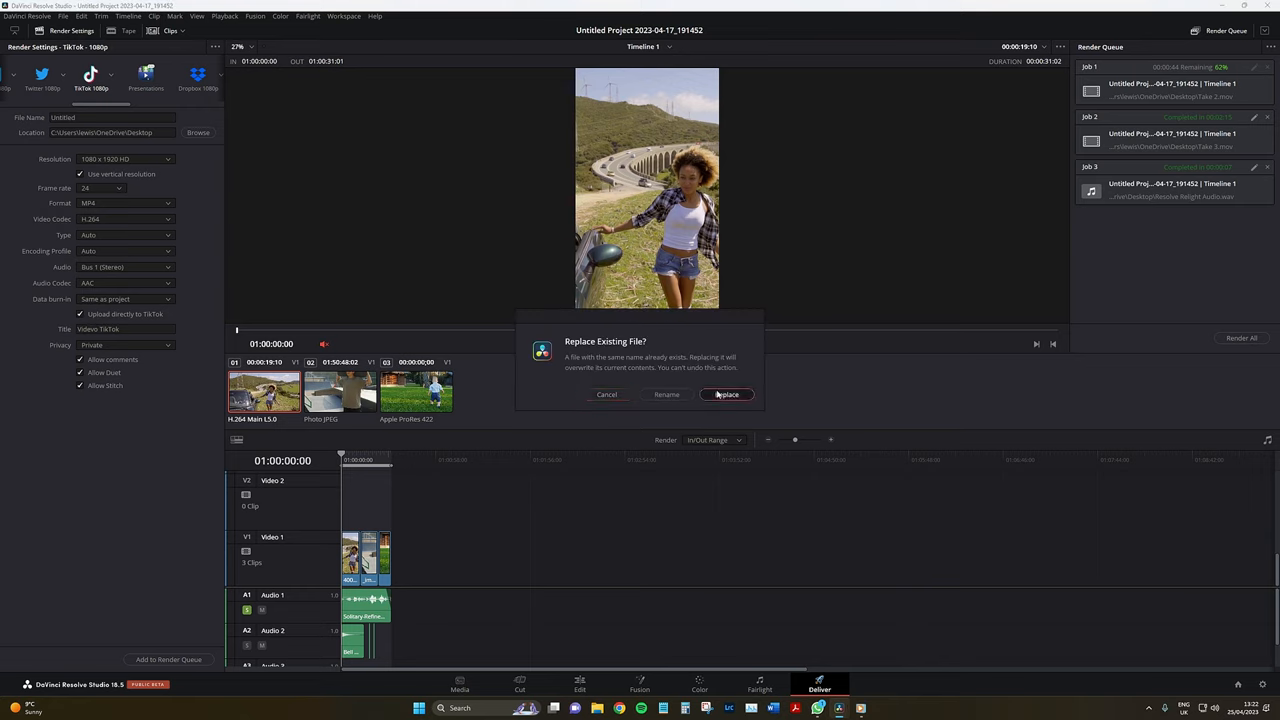
pyautogui.click(728, 394)
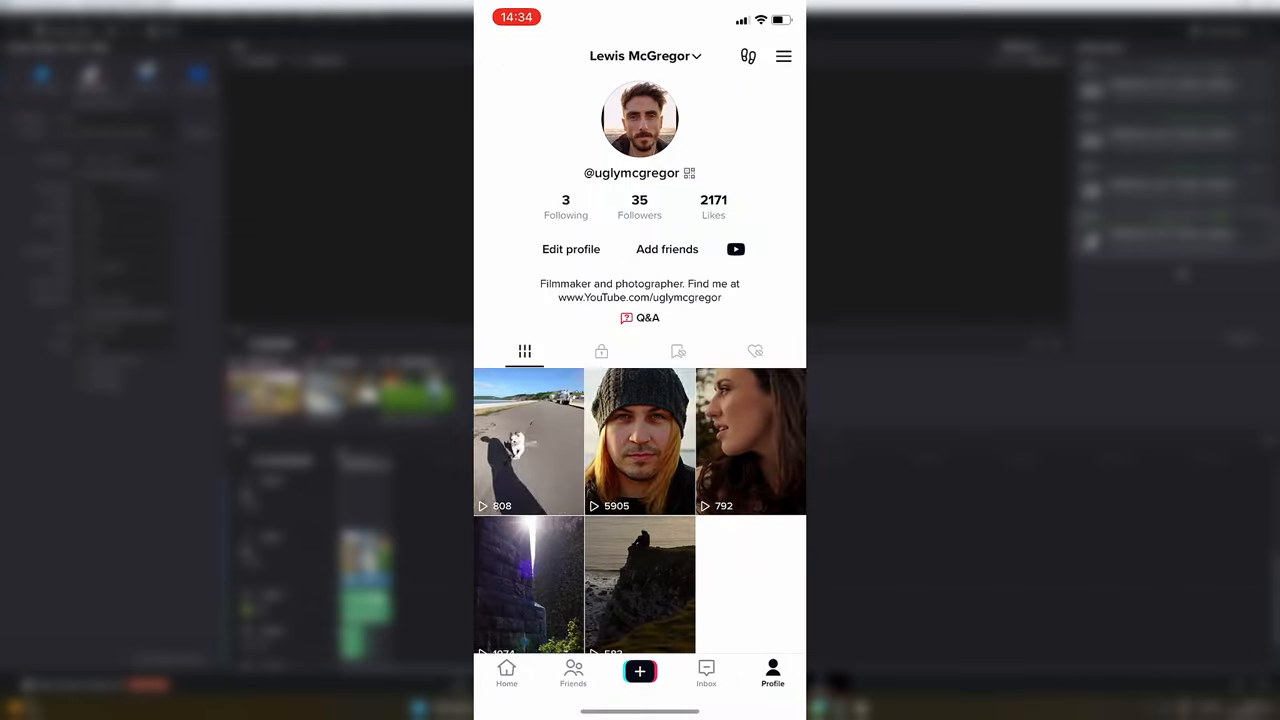
# Step: Find the uploaded video under the private tab of the TikTok profile
pyautogui.click(600, 352)
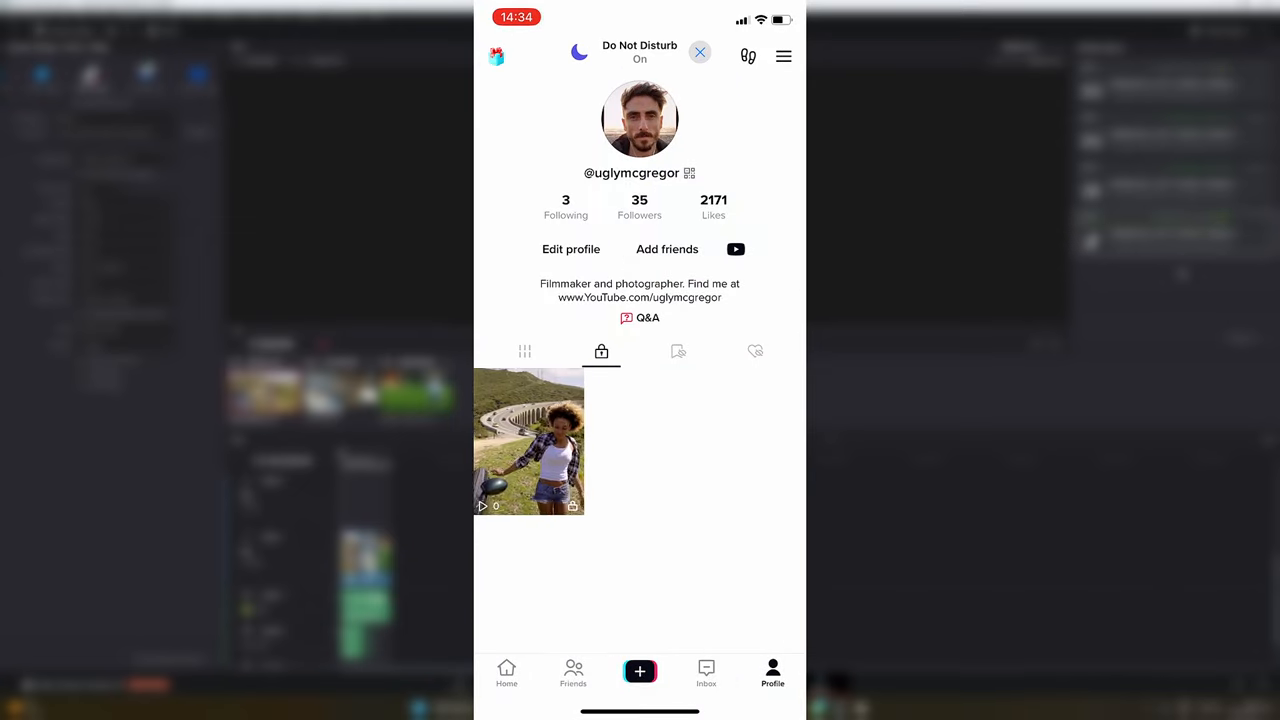
pyautogui.click(528, 442)
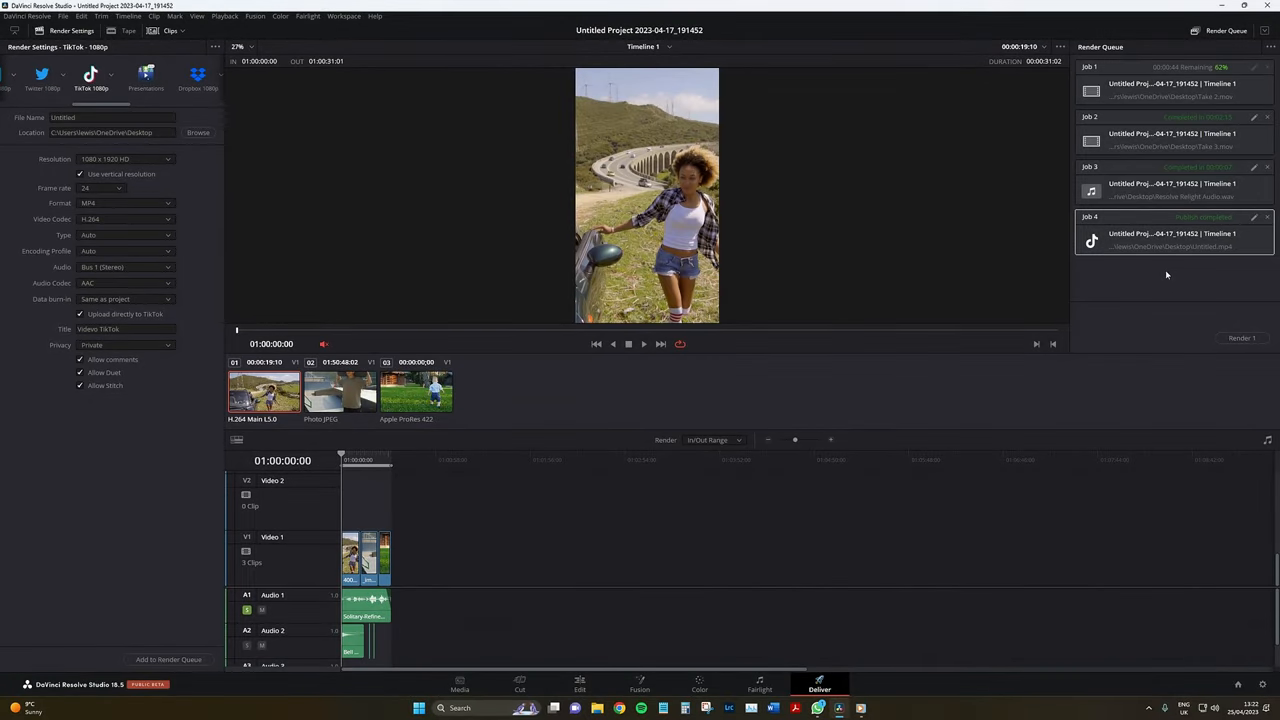
pyautogui.moveTo(1180, 306)
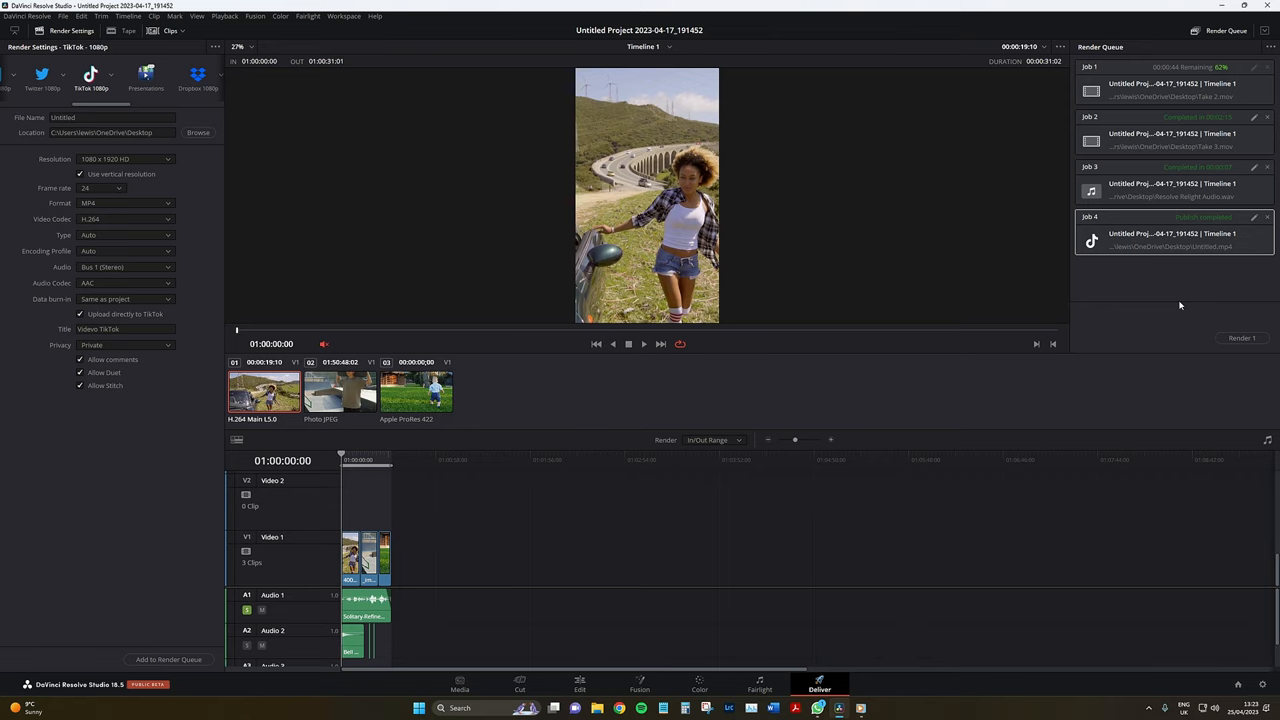
pyautogui.moveTo(884, 612)
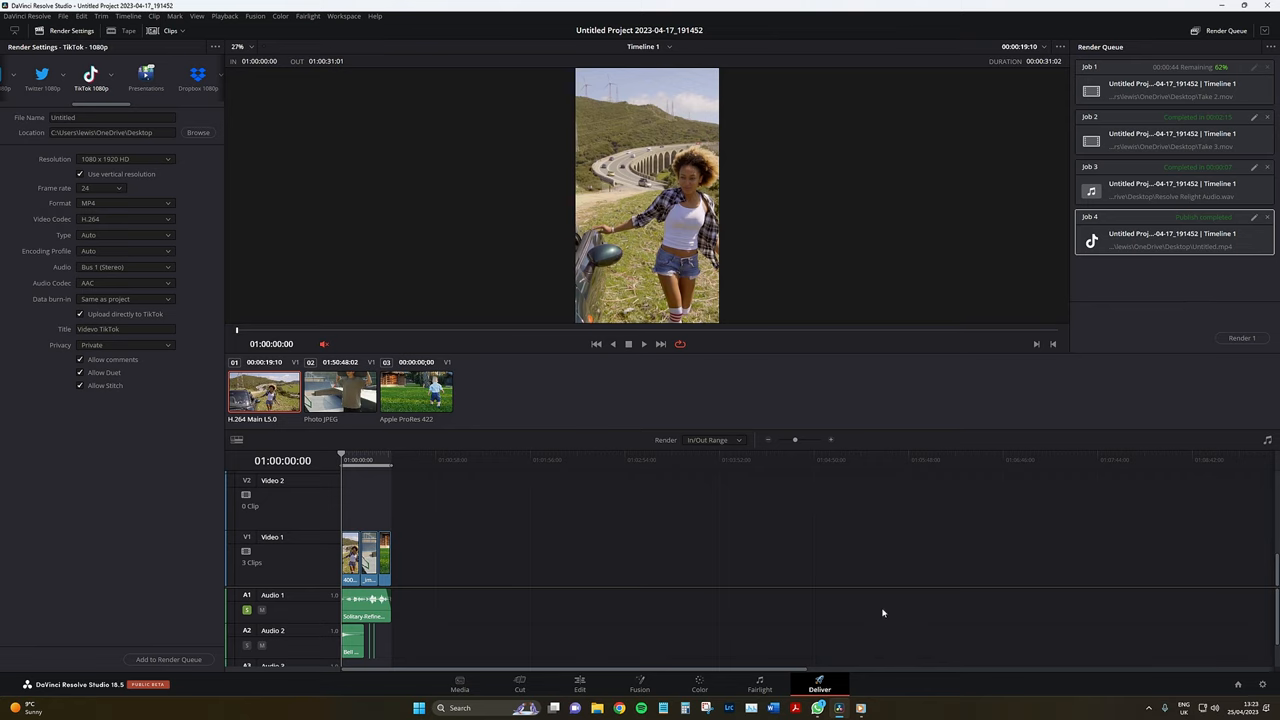
# Step: Return from the Deliver page to the Edit page
pyautogui.click(580, 684)
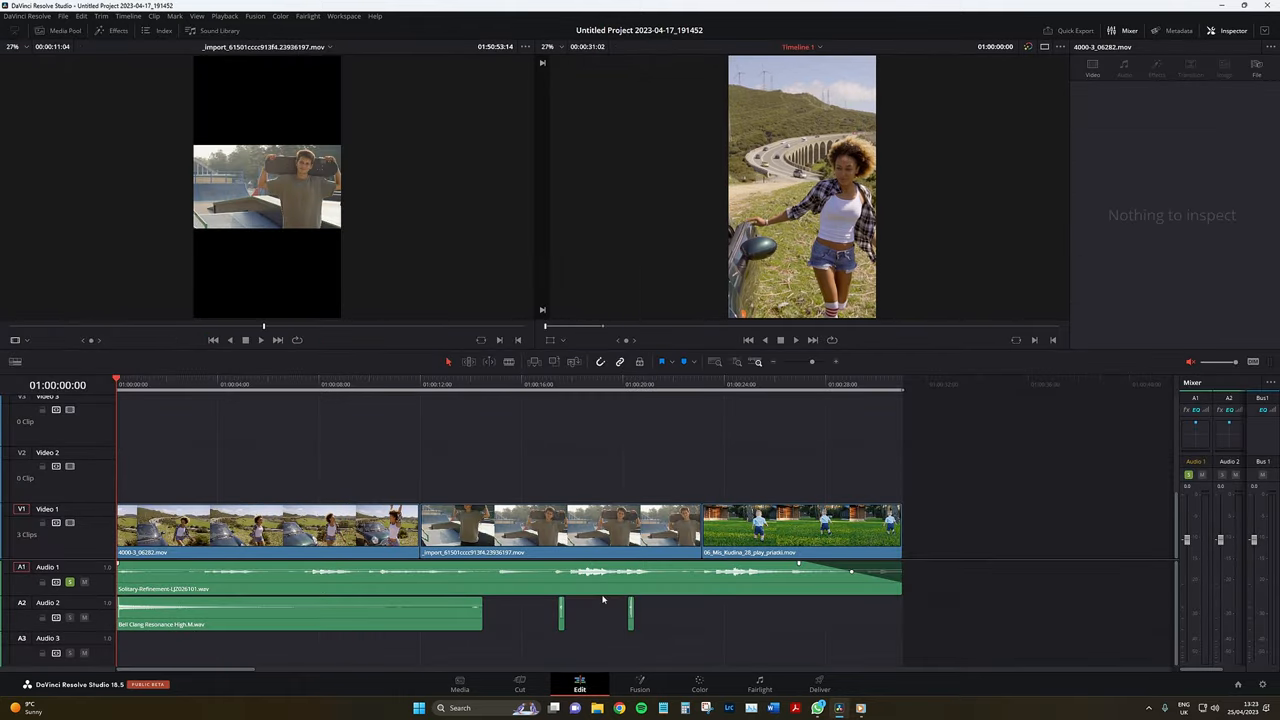
# Step: Set the longer timeline to 1080x1920 with Mismatched Resolution scaled full frame with crop
pyautogui.click(60, 30)
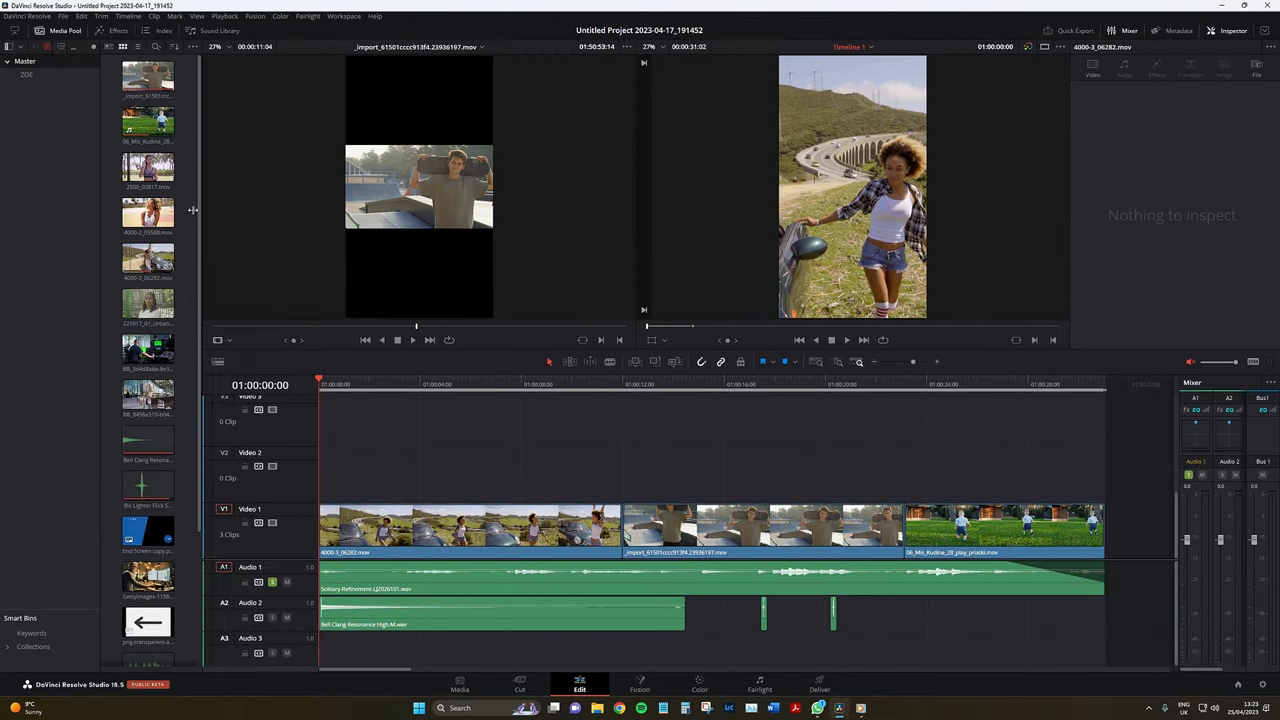
pyautogui.rightClick(156, 396)
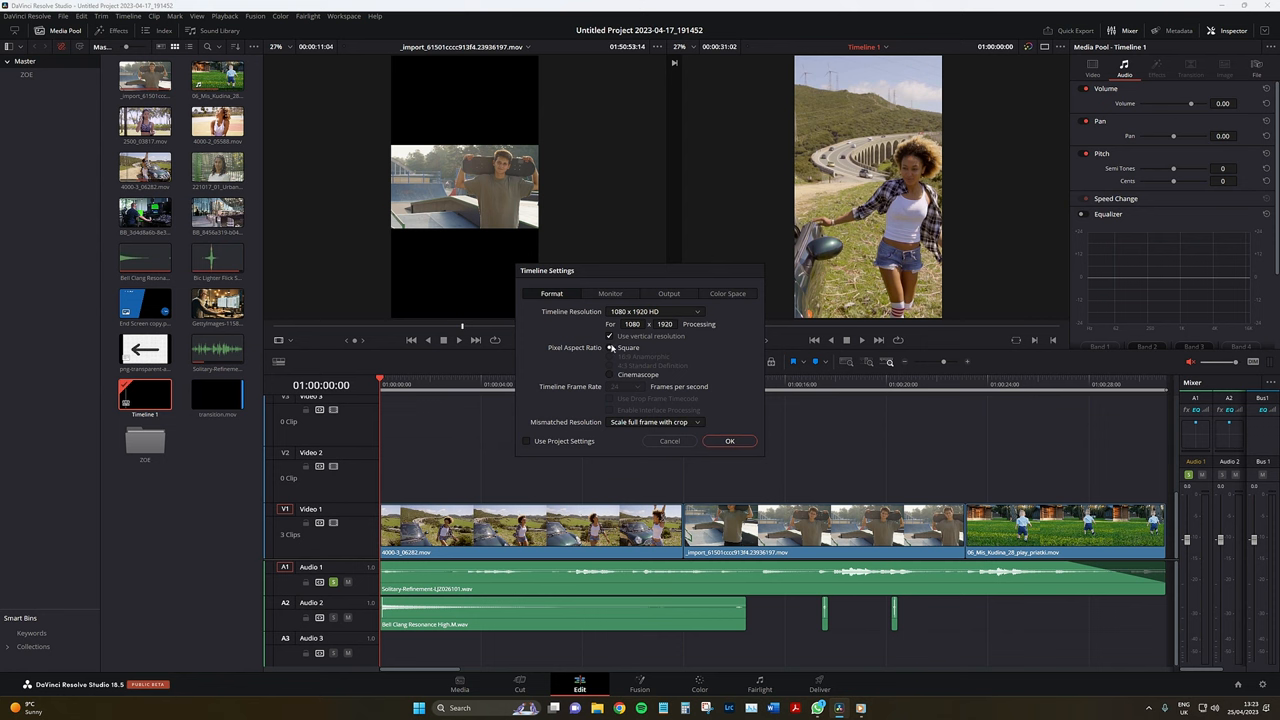
pyautogui.click(730, 442)
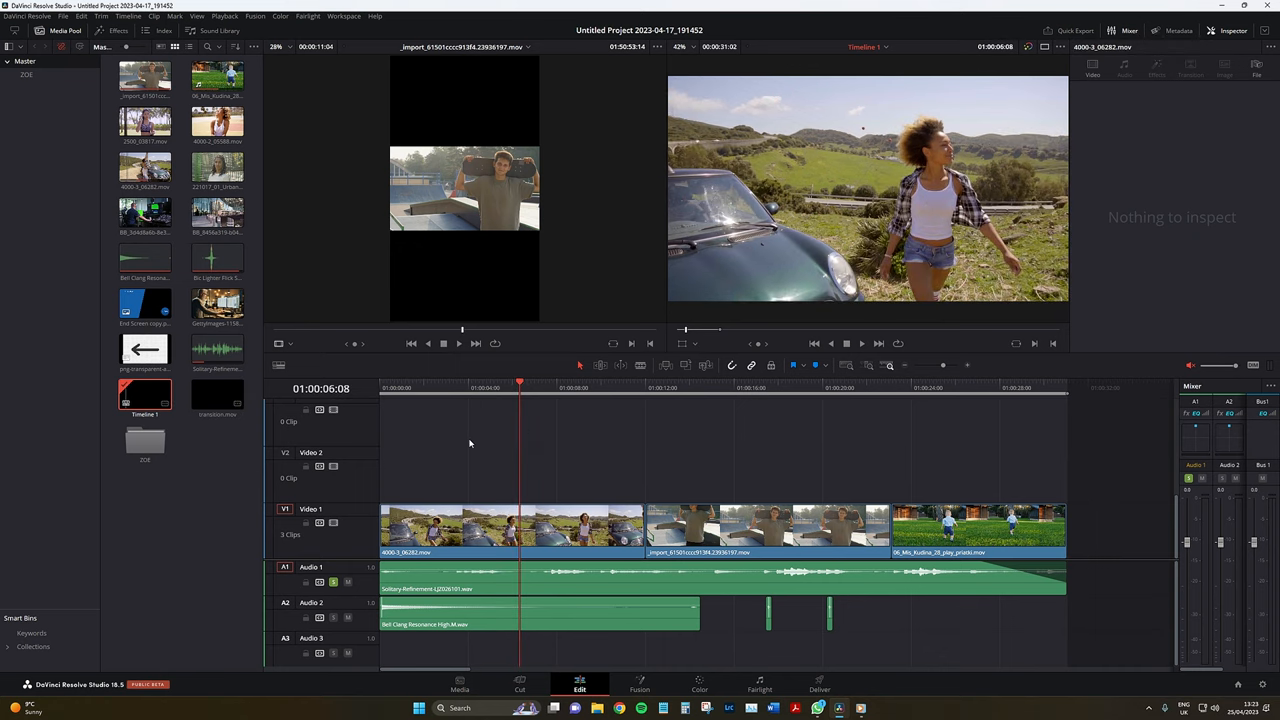
pyautogui.click(956, 388)
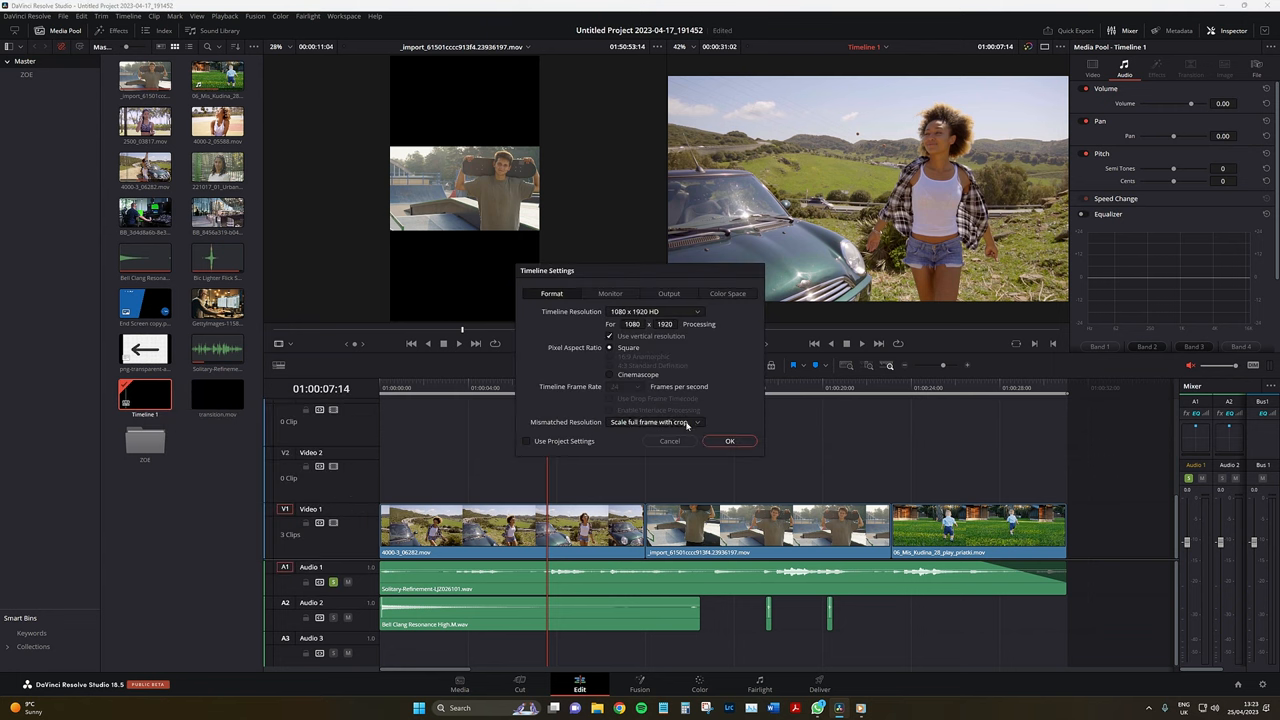
pyautogui.click(656, 420)
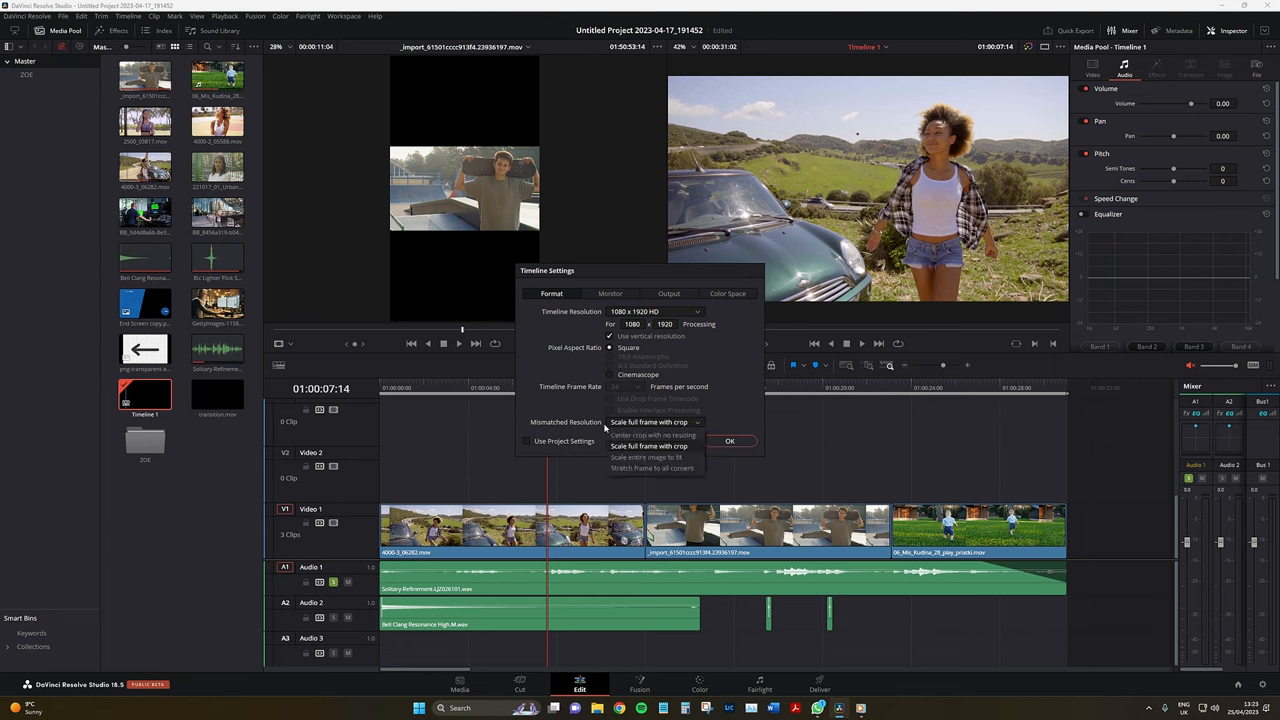
pyautogui.moveTo(528, 424)
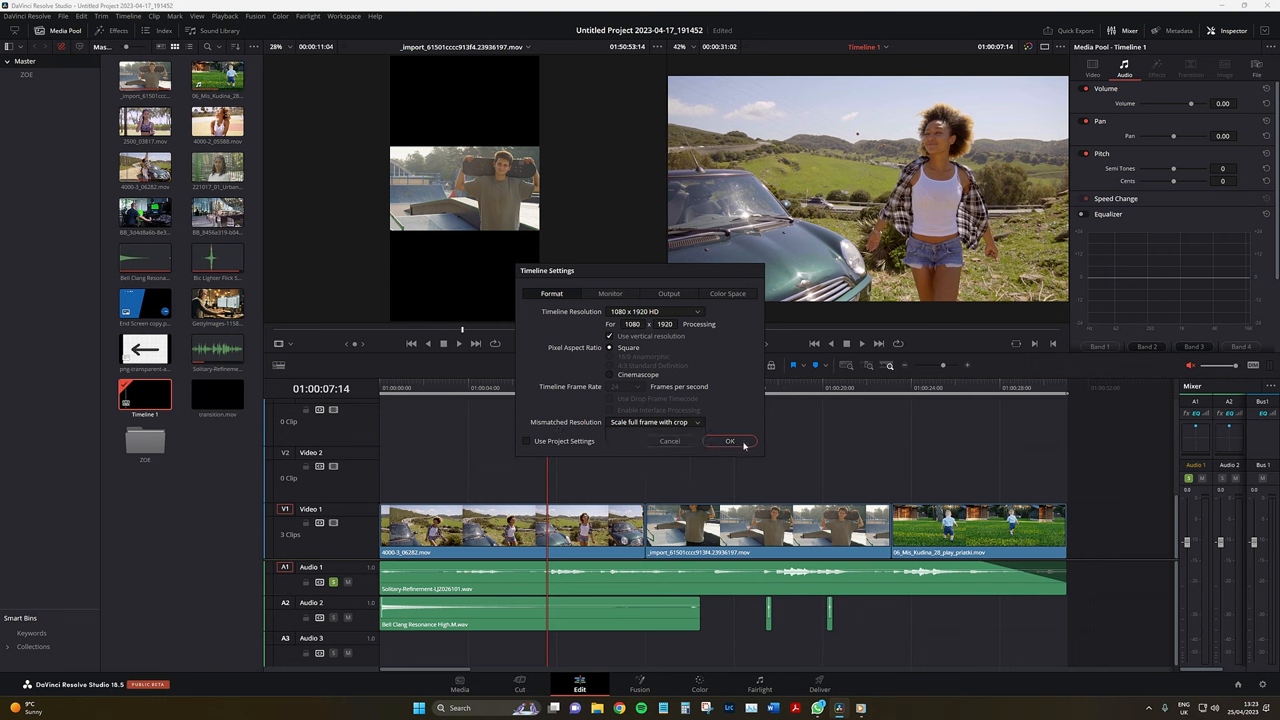
pyautogui.click(728, 442)
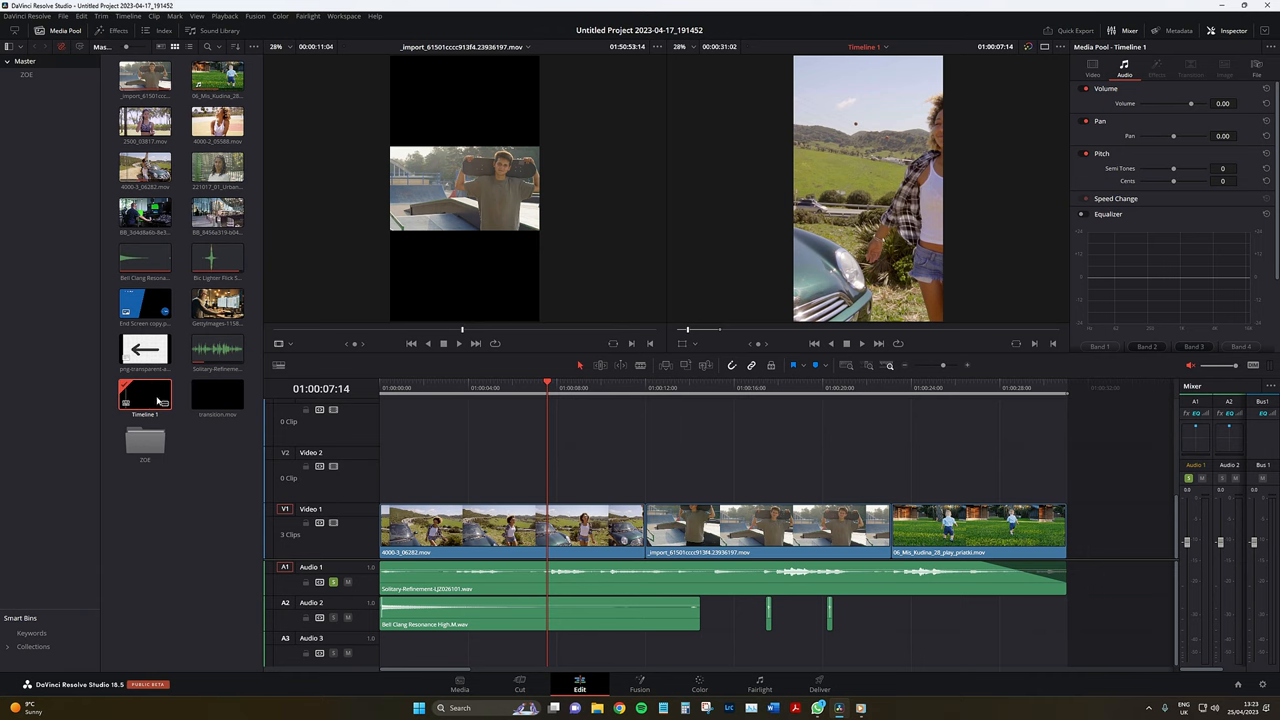
pyautogui.rightClick(144, 396)
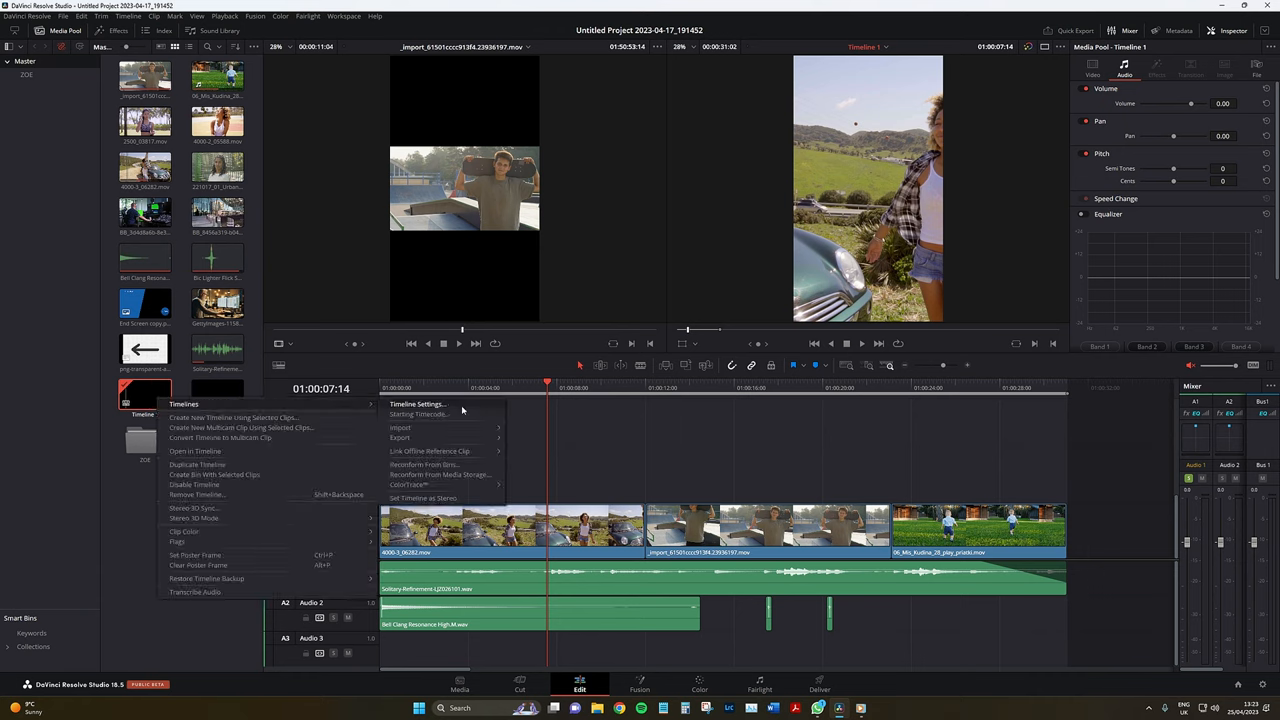
pyautogui.click(416, 404)
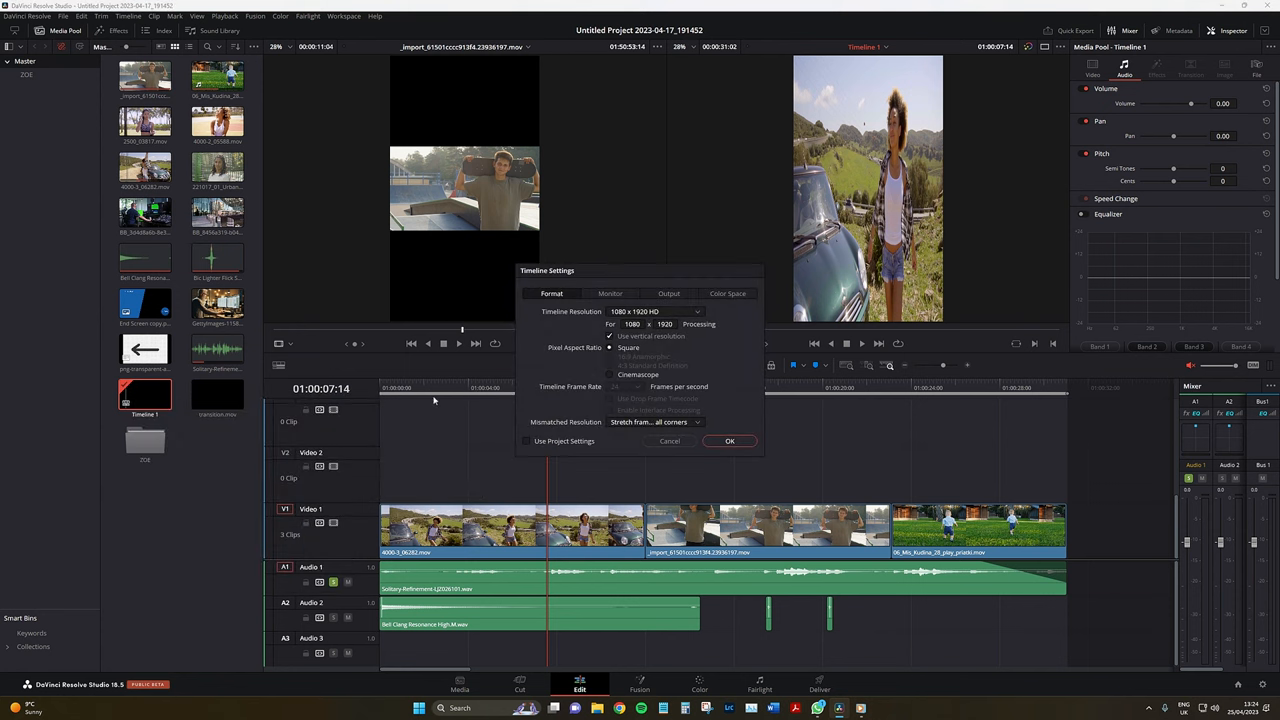
pyautogui.click(728, 442)
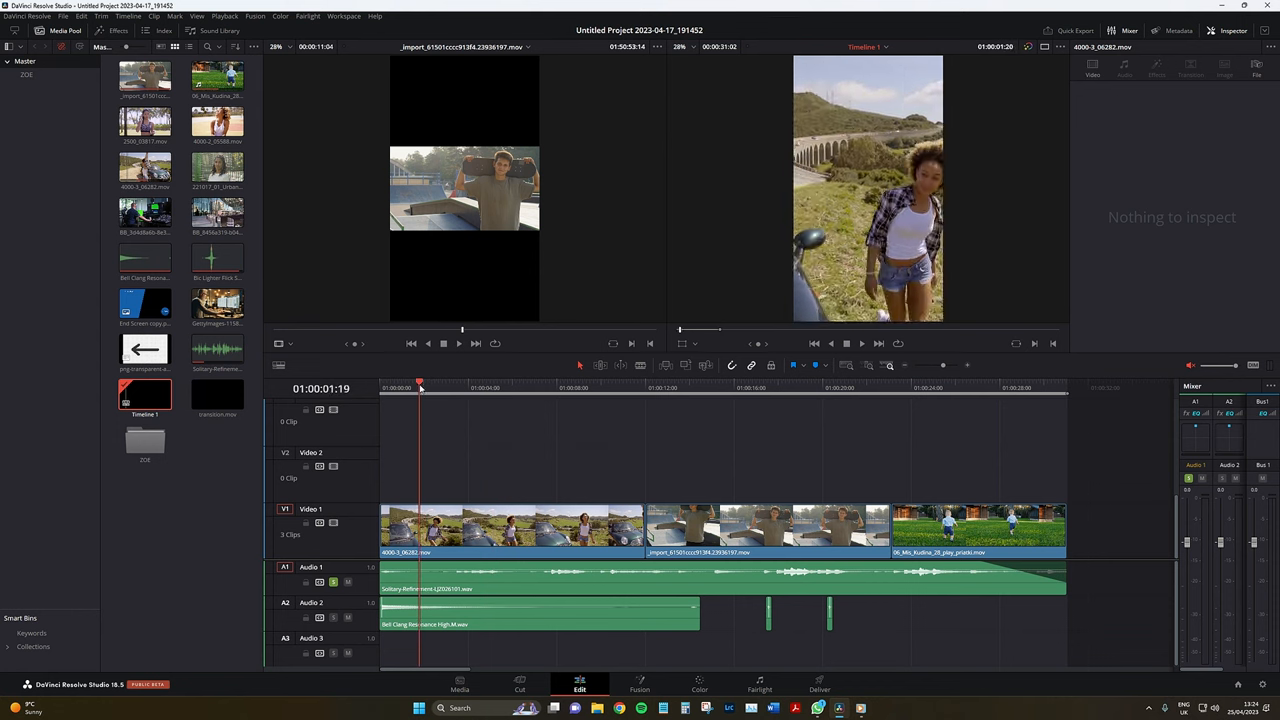
# Step: Hide the Media Pool and select the clips starting from the first woman clip
pyautogui.click(790, 388)
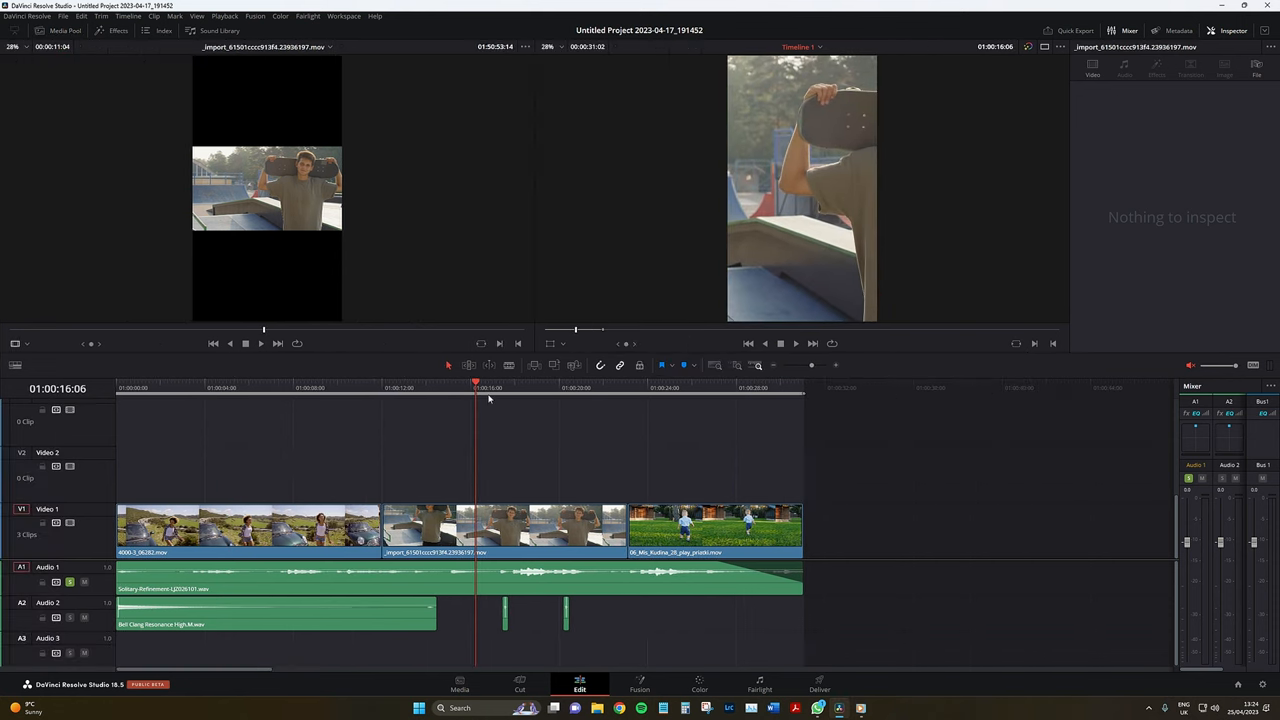
pyautogui.click(716, 388)
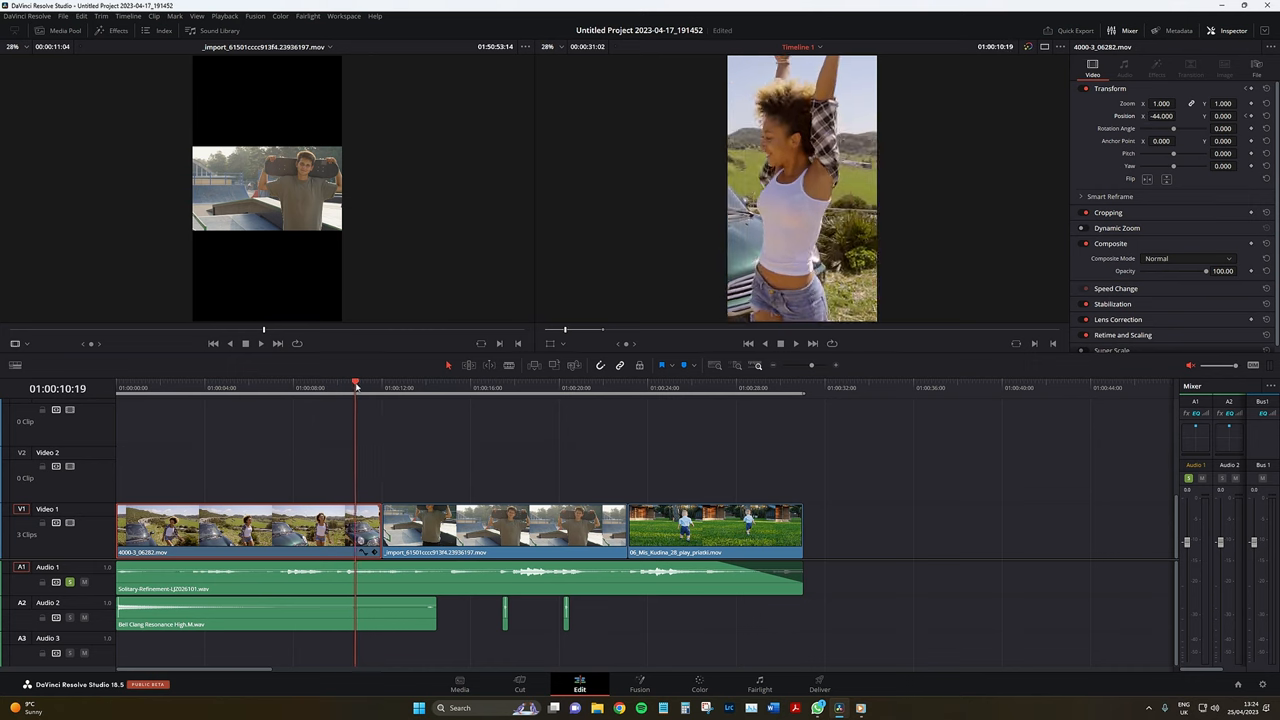
pyautogui.click(284, 384)
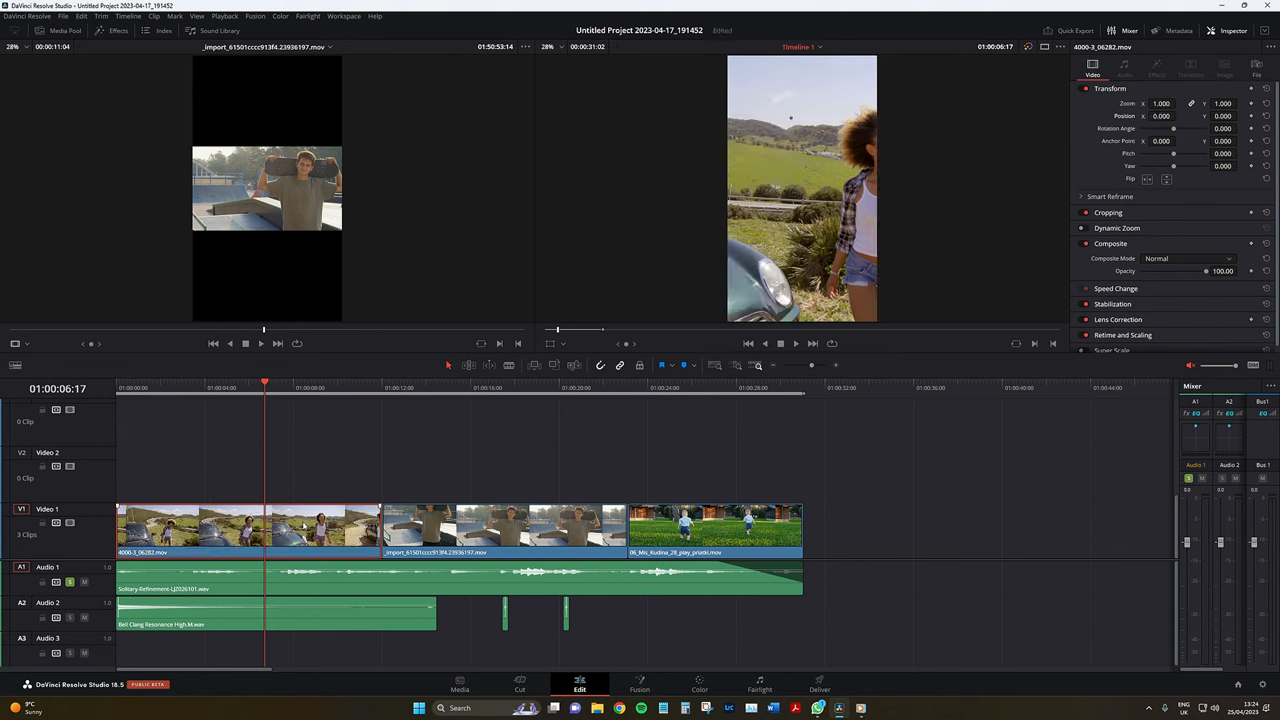
# Step: Run Smart Reframe from the Inspector with Object of Interest on Auto
pyautogui.click(1082, 196)
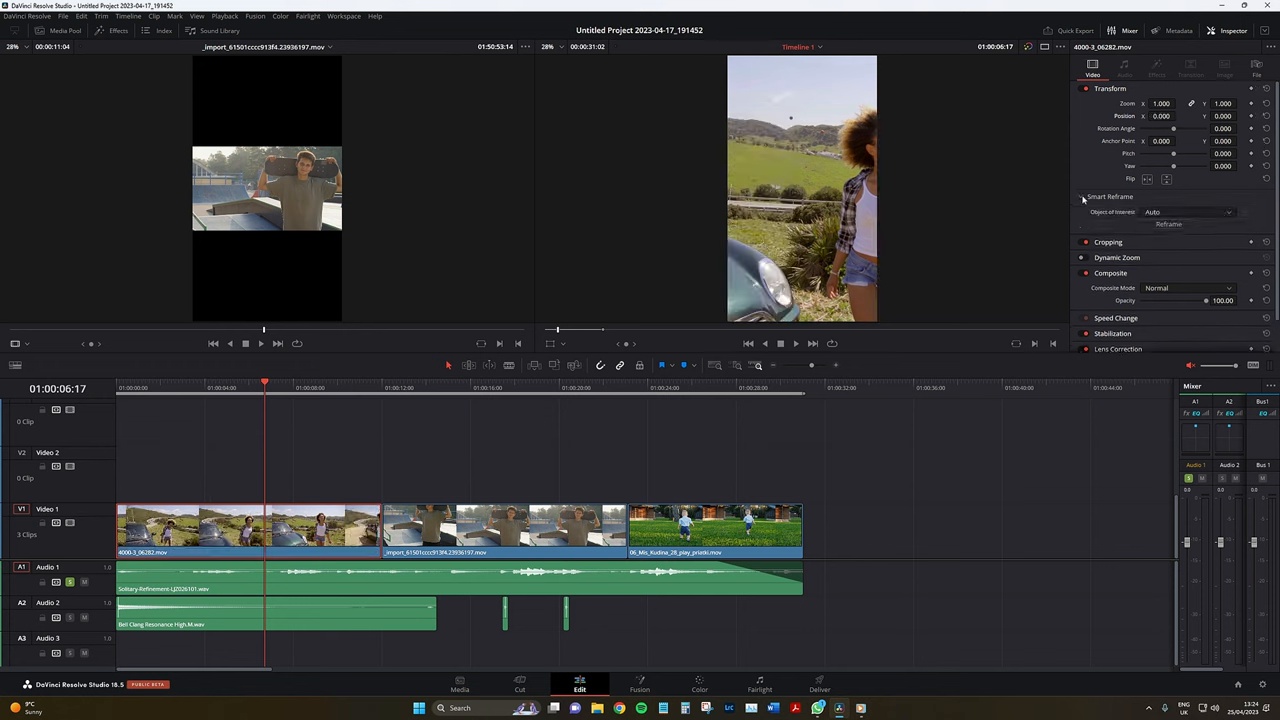
pyautogui.click(1084, 196)
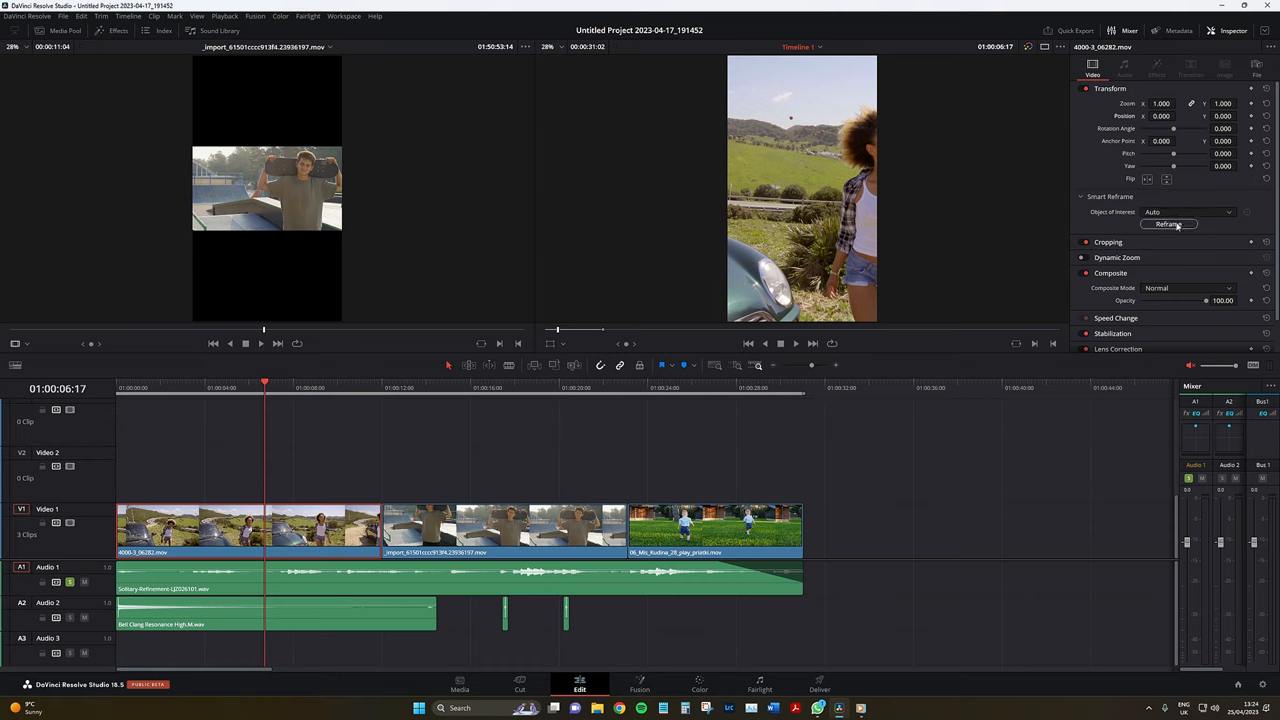
pyautogui.click(1168, 224)
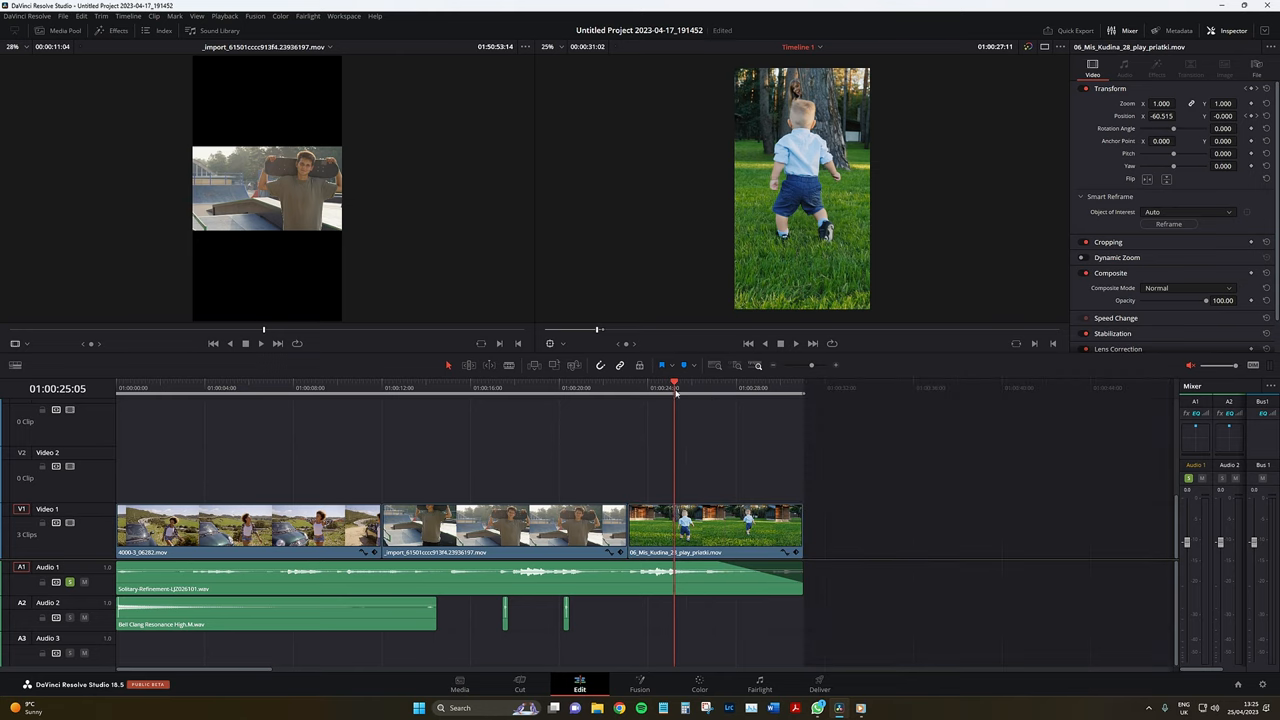
# Step: Show the reframed boy clip on the Color page with the Blur palette open
pyautogui.click(700, 684)
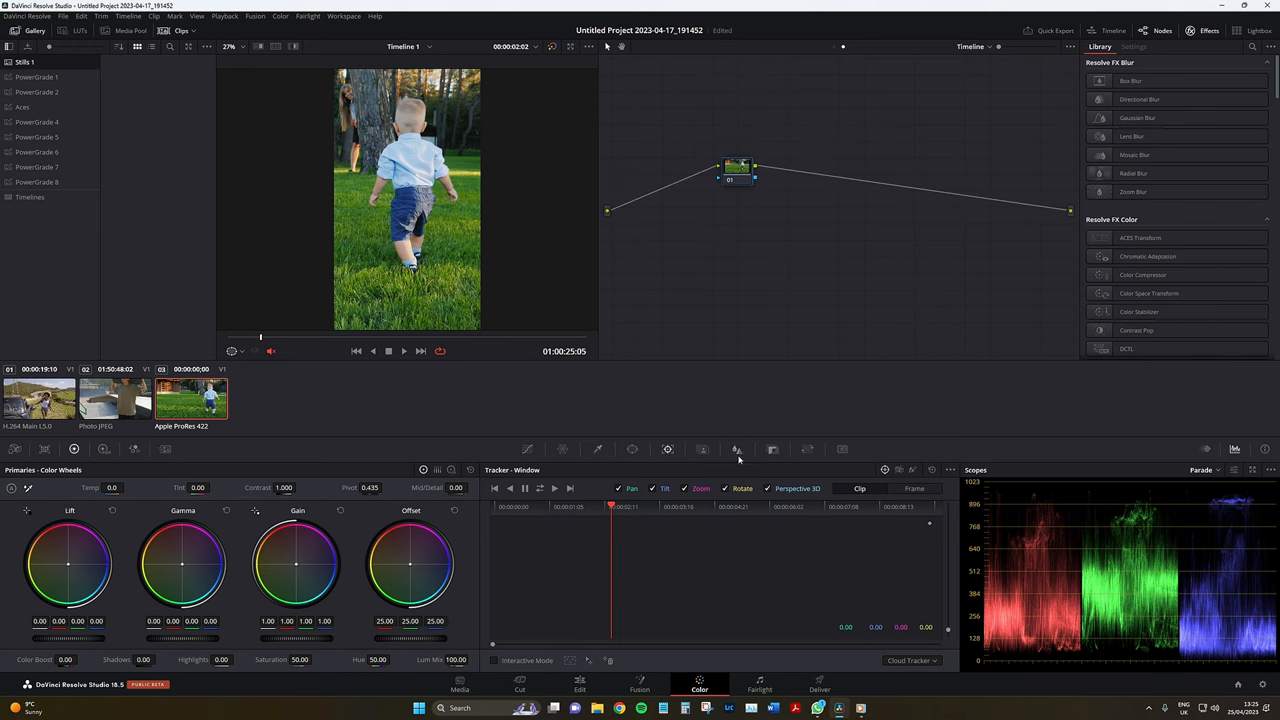
pyautogui.click(736, 448)
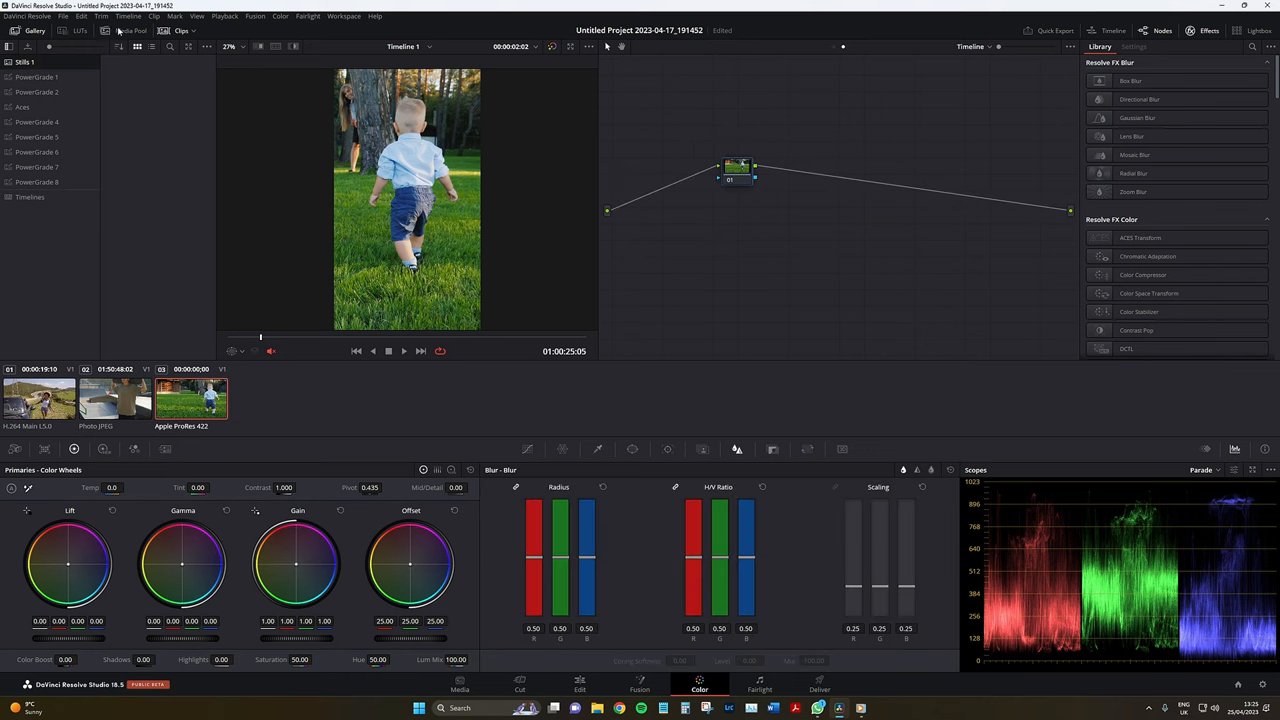